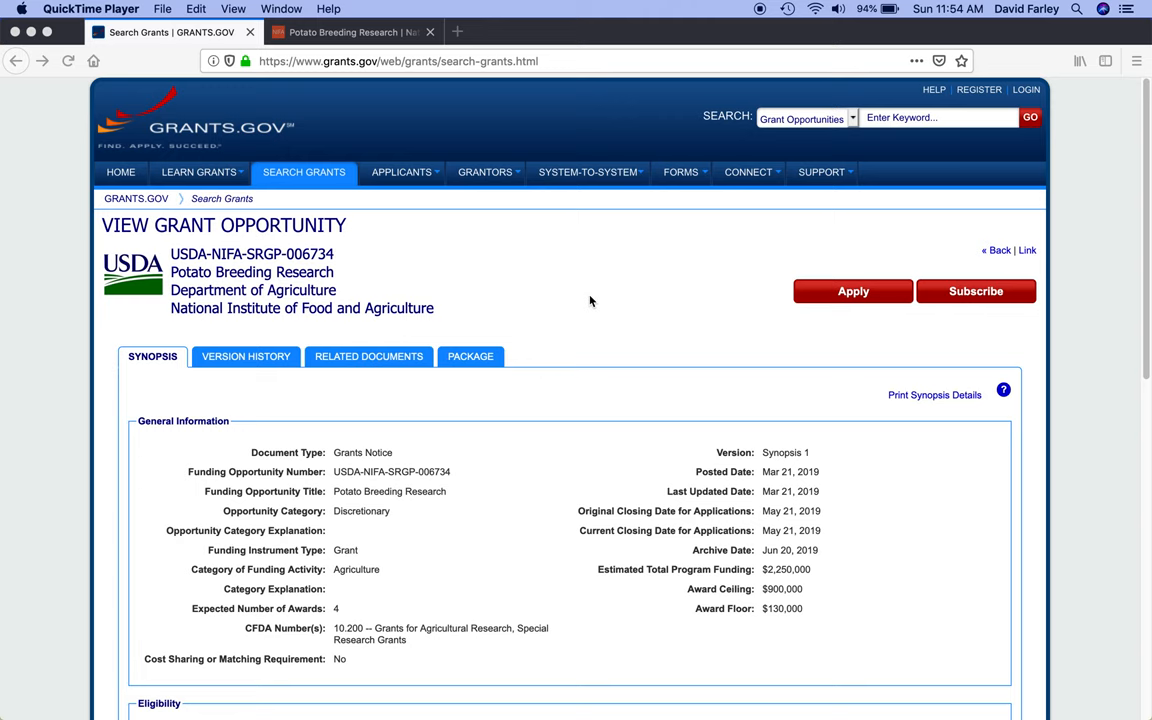
Scroll through the current page, then return to the Grants.gov Potato Breeding Research opportunity tab.
scroll(down, 3)
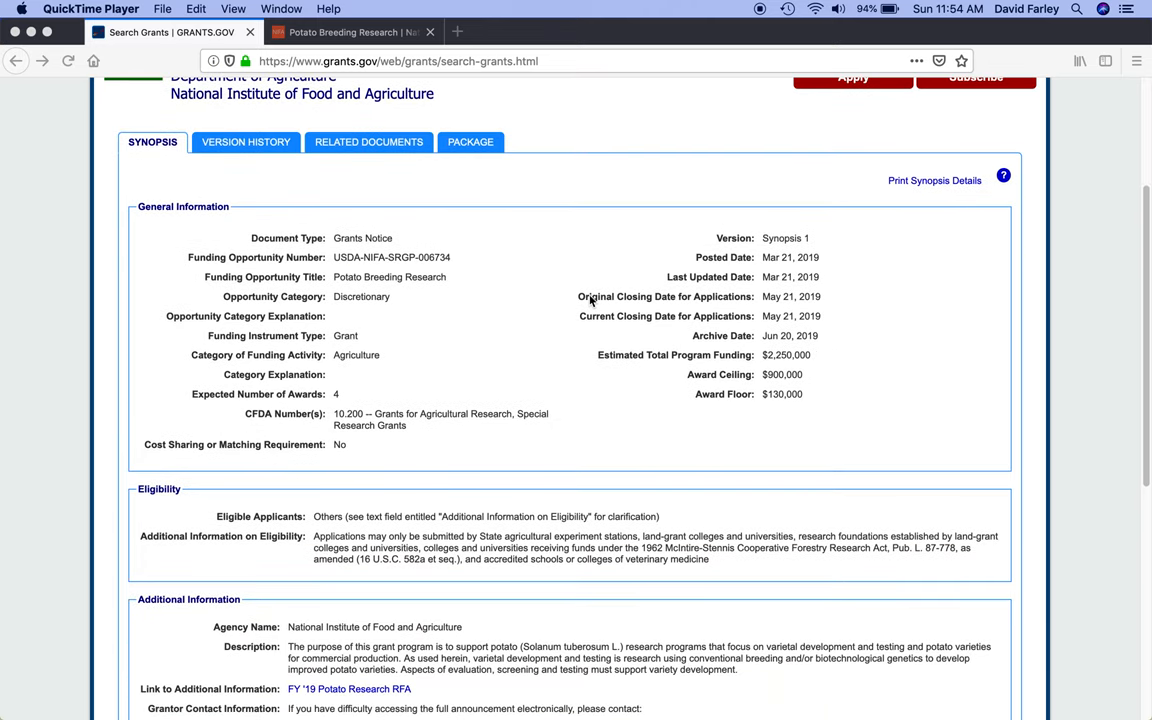
scroll(up, 3)
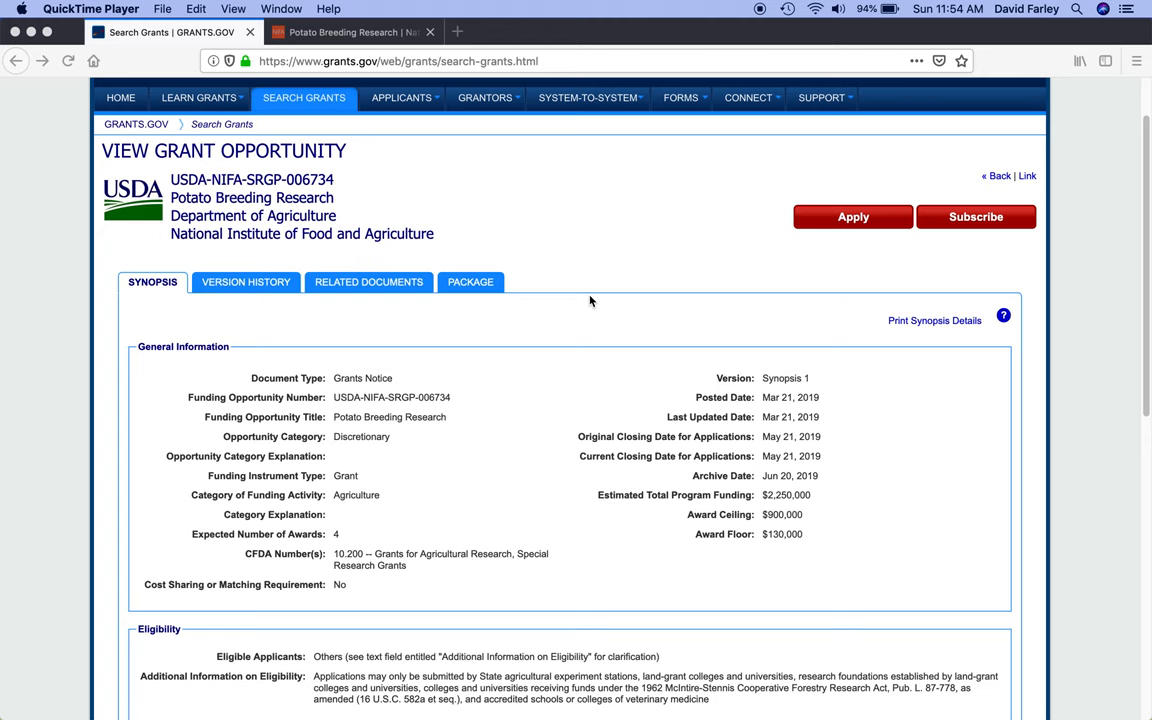
mouse_move(650, 420)
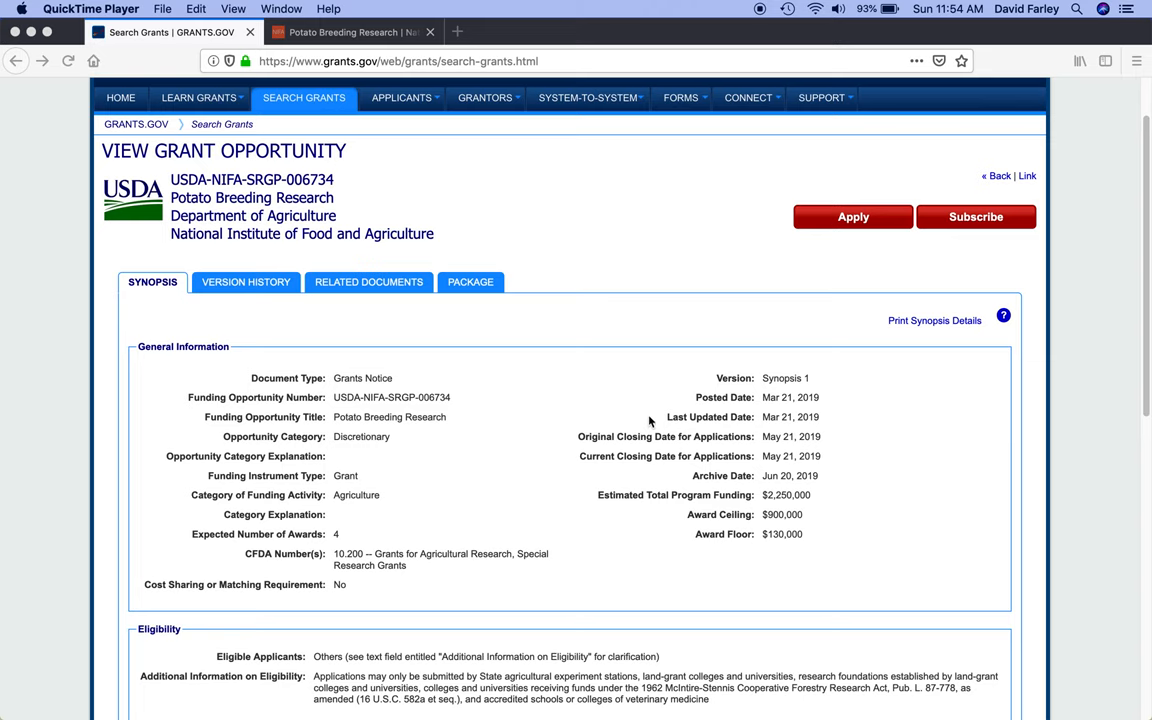
scroll(down, 3)
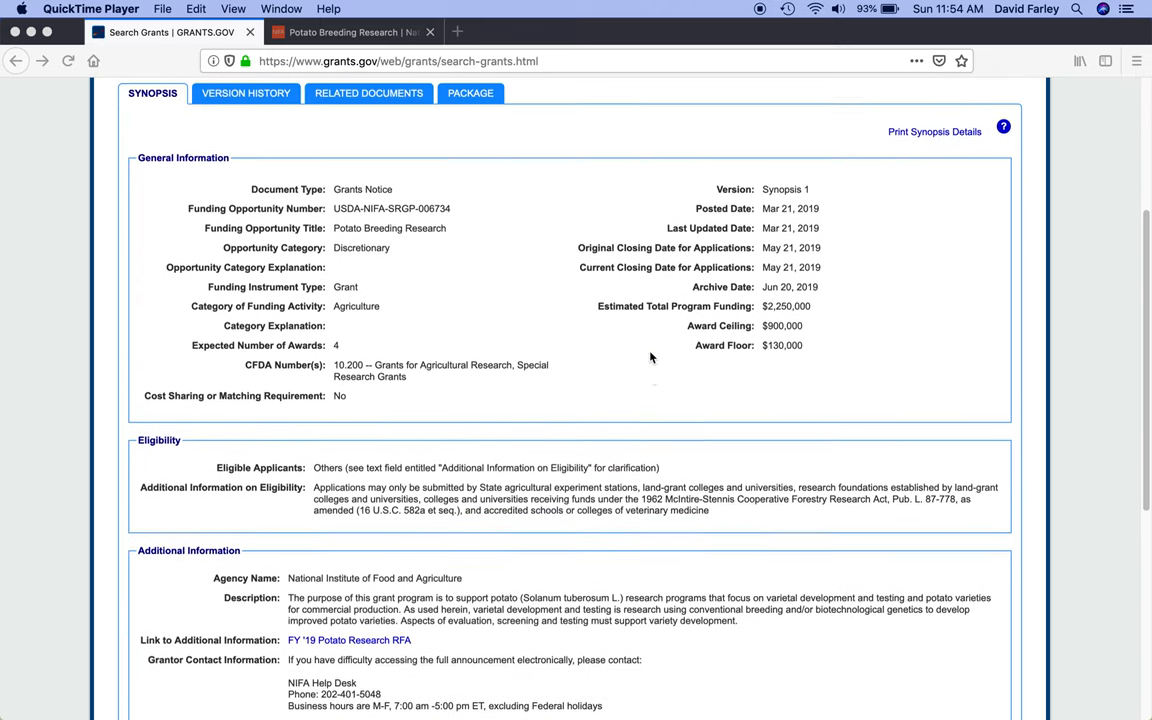
scroll(up, 3)
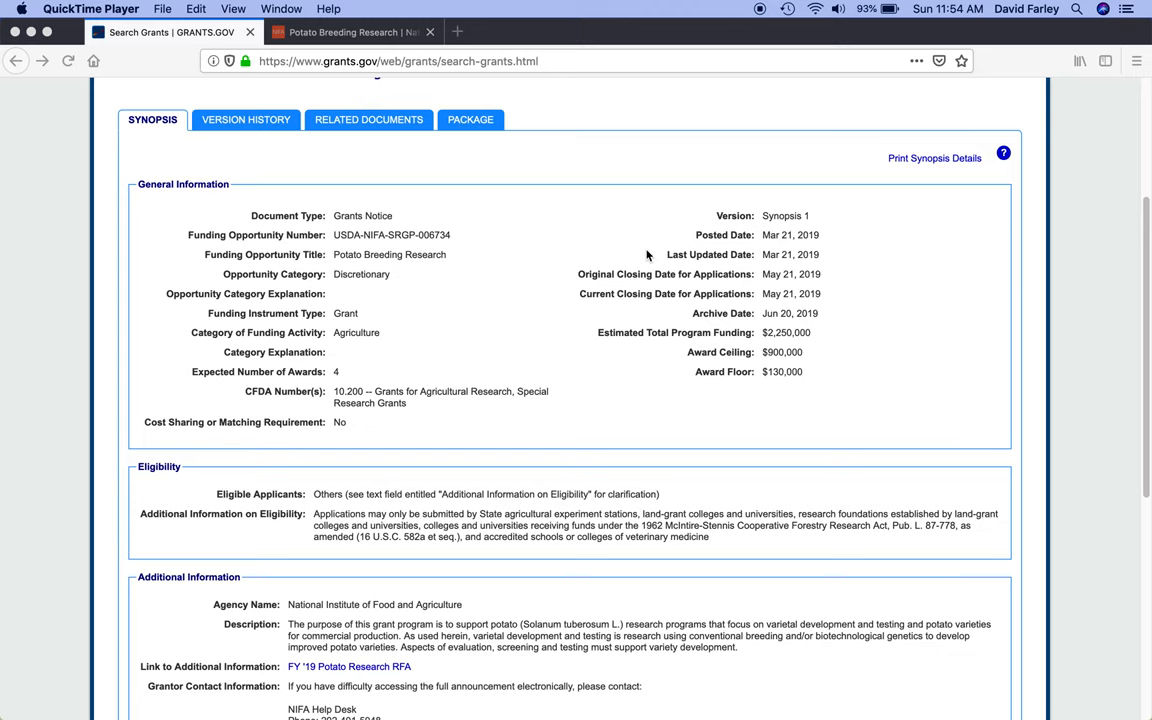
scroll(down, 3)
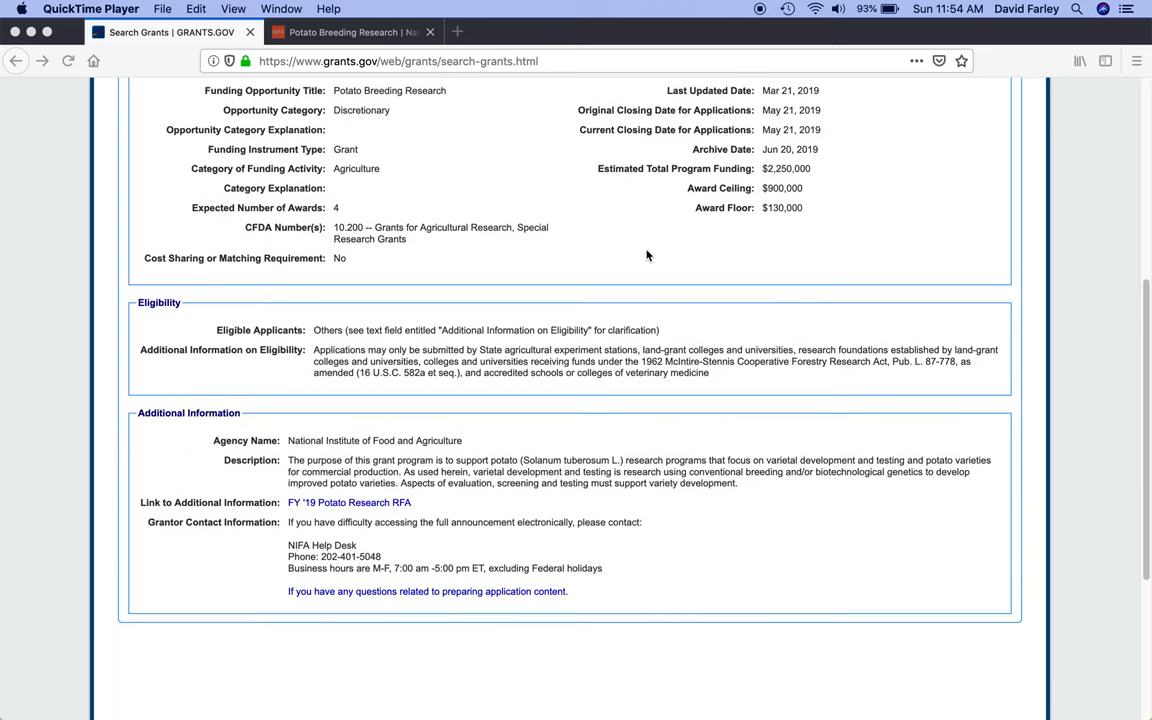
scroll(up, 3)
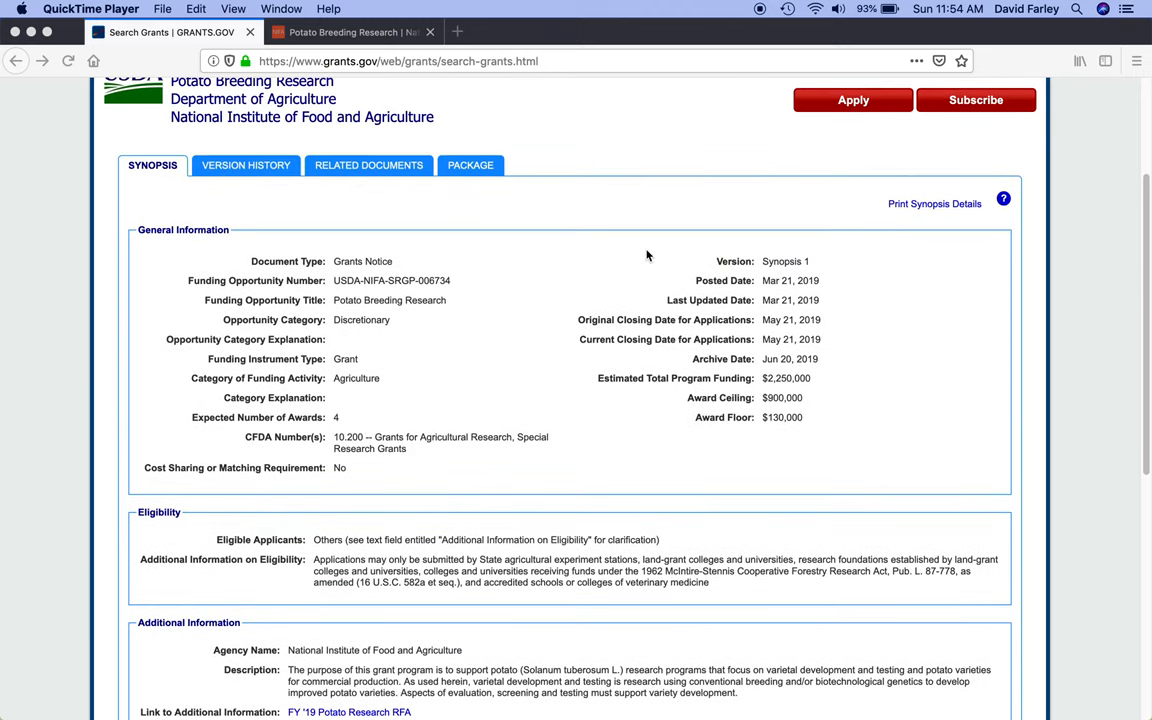
scroll(up, 3)
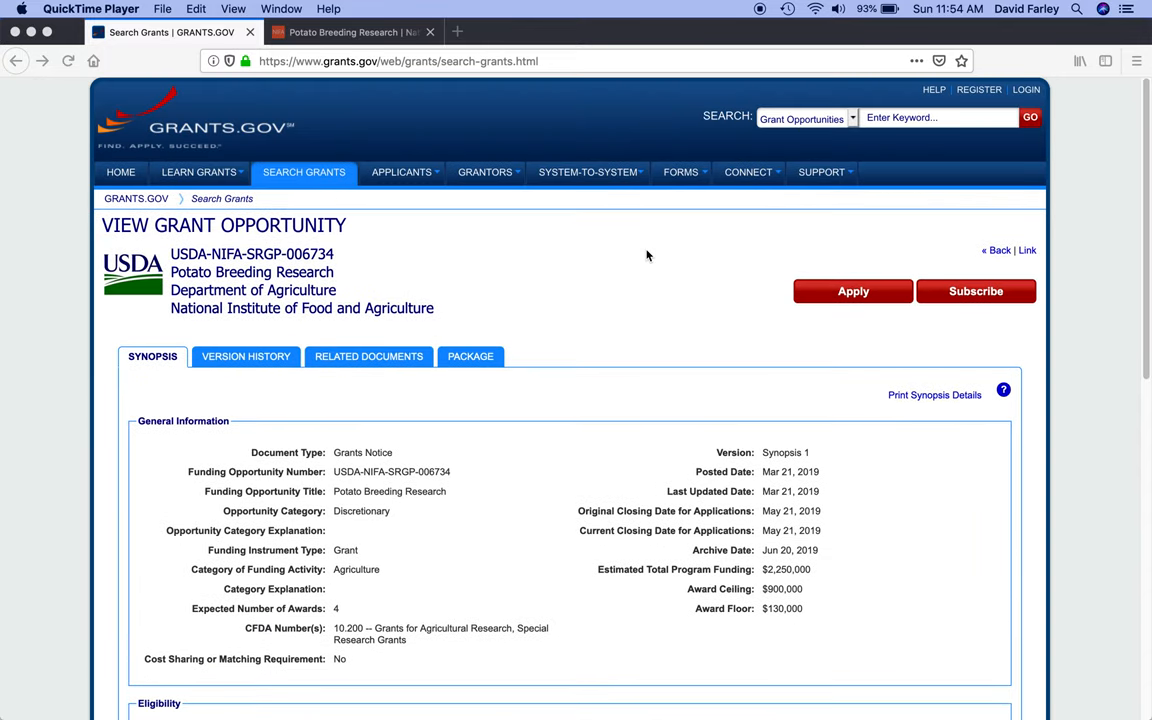
scroll(down, 3)
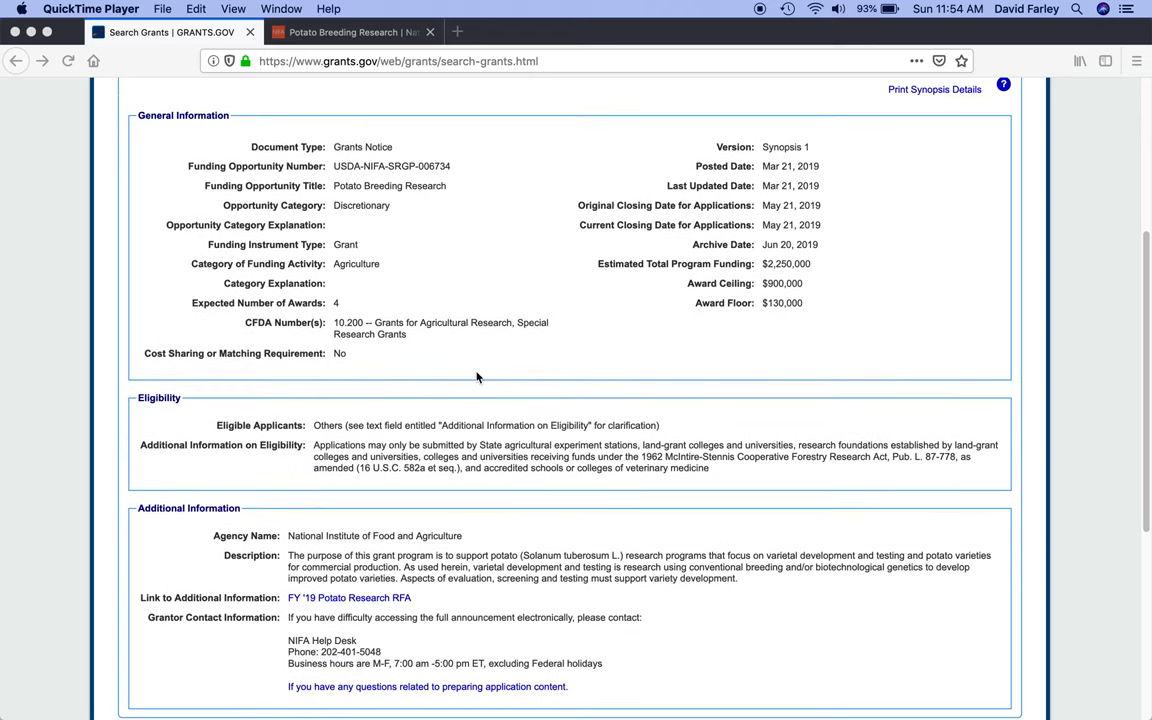
mouse_move(400, 564)
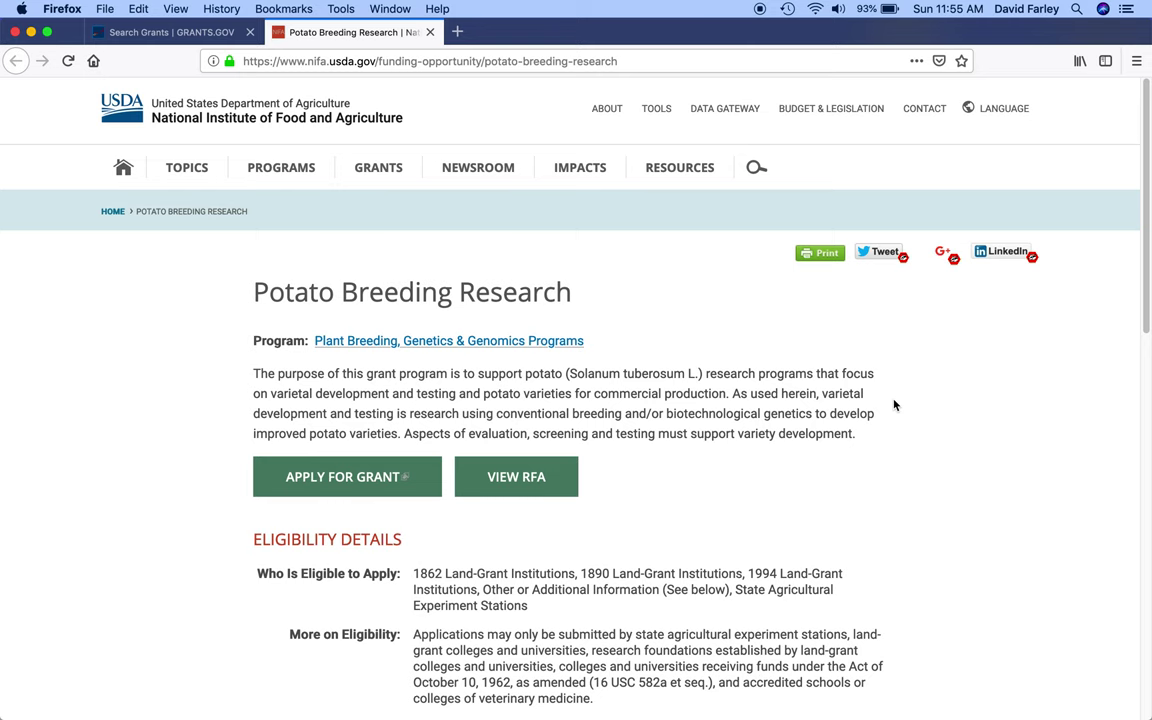
scroll(down, 3)
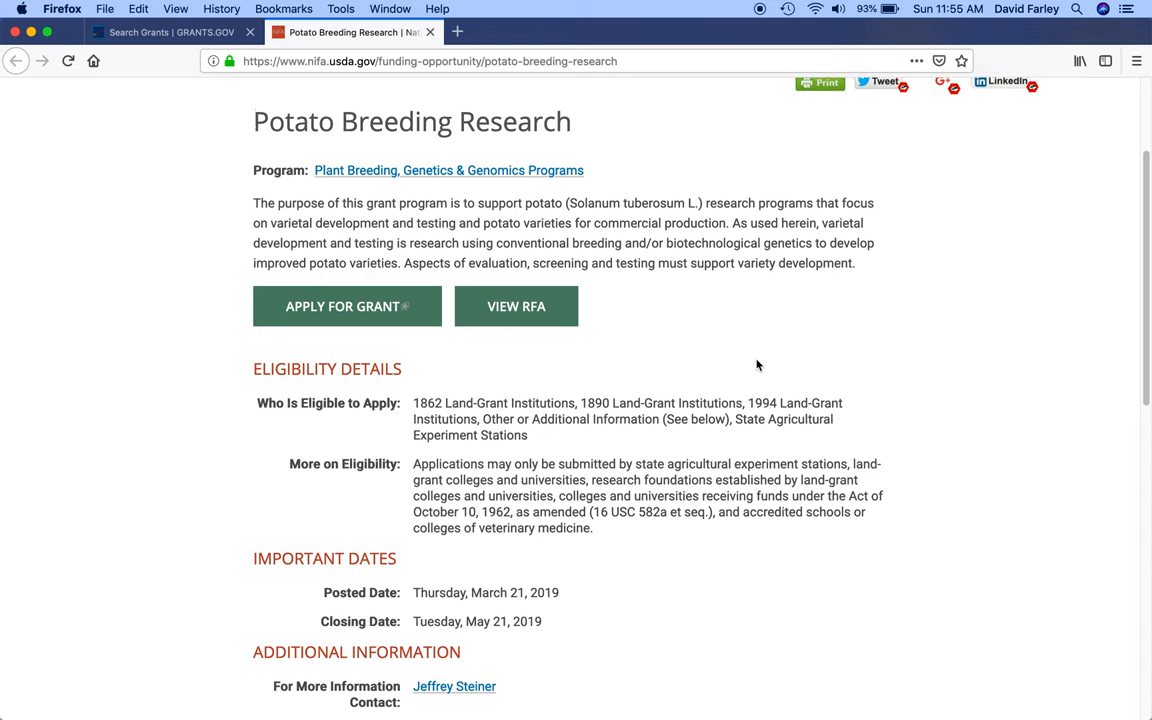
scroll(up, 3)
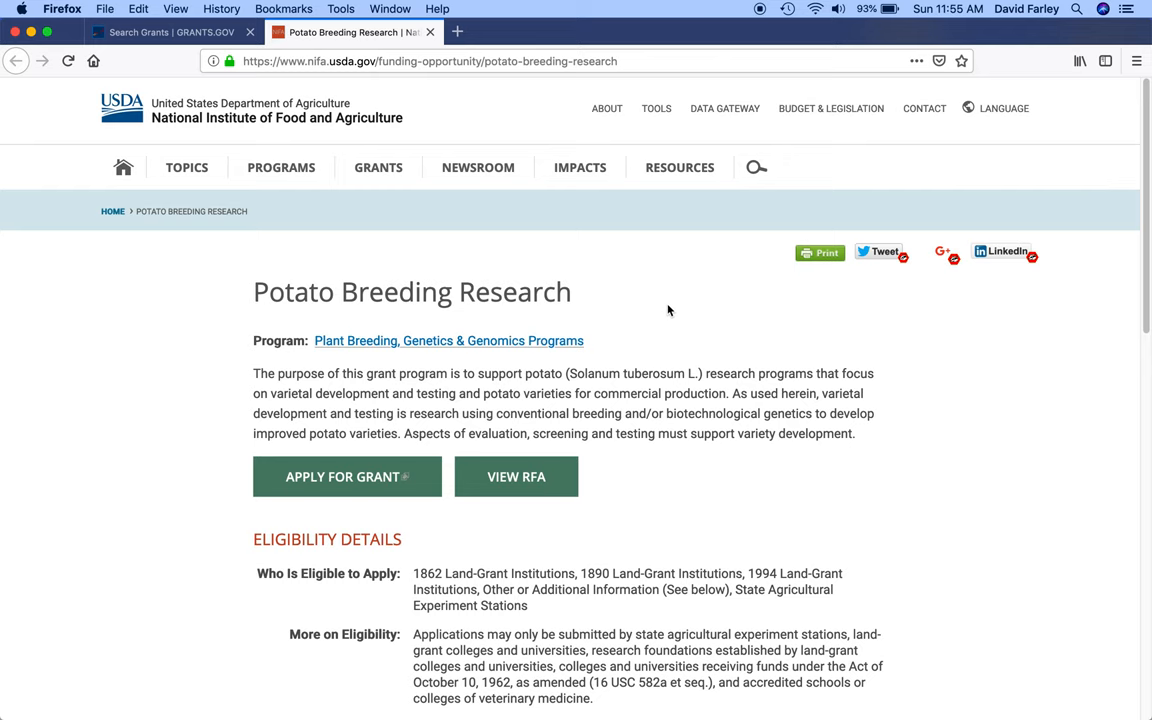
scroll(down, 3)
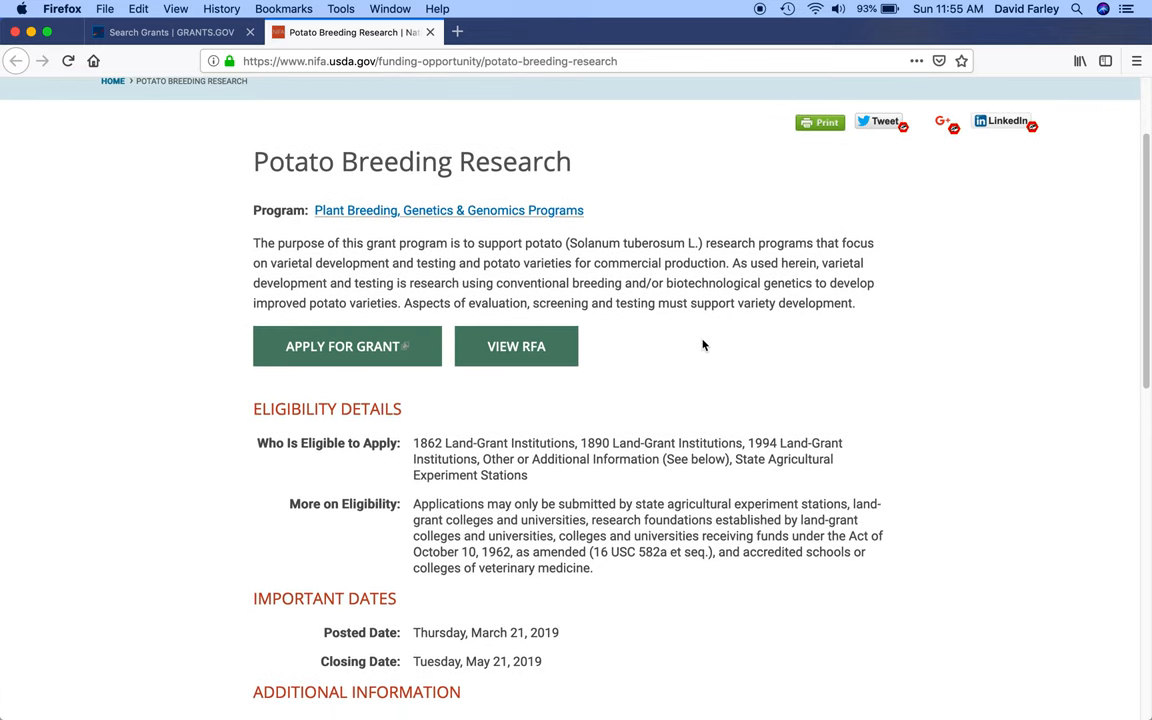
scroll(down, 3)
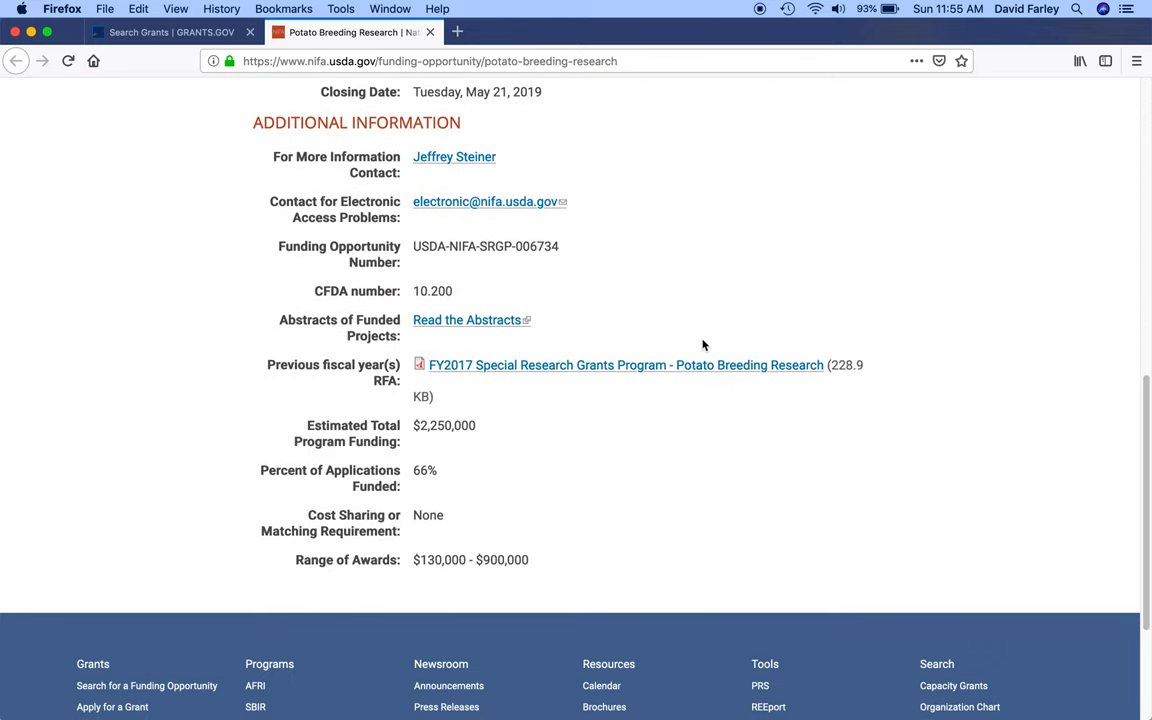
scroll(up, 3)
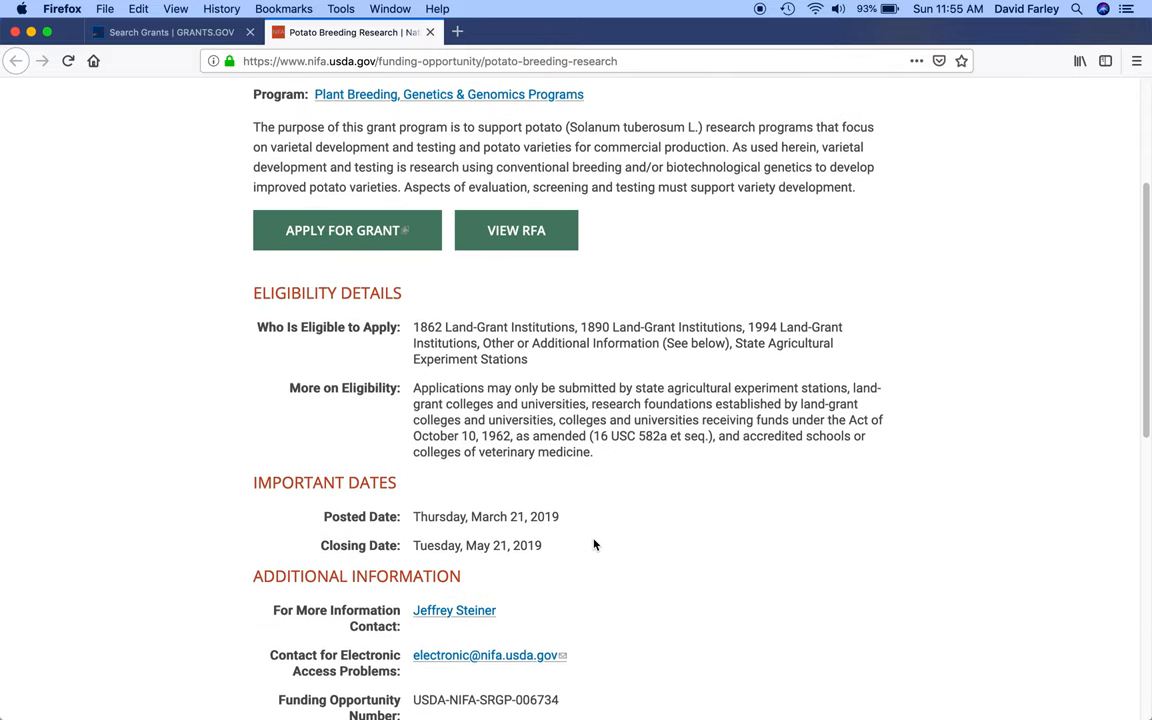
mouse_move(640, 542)
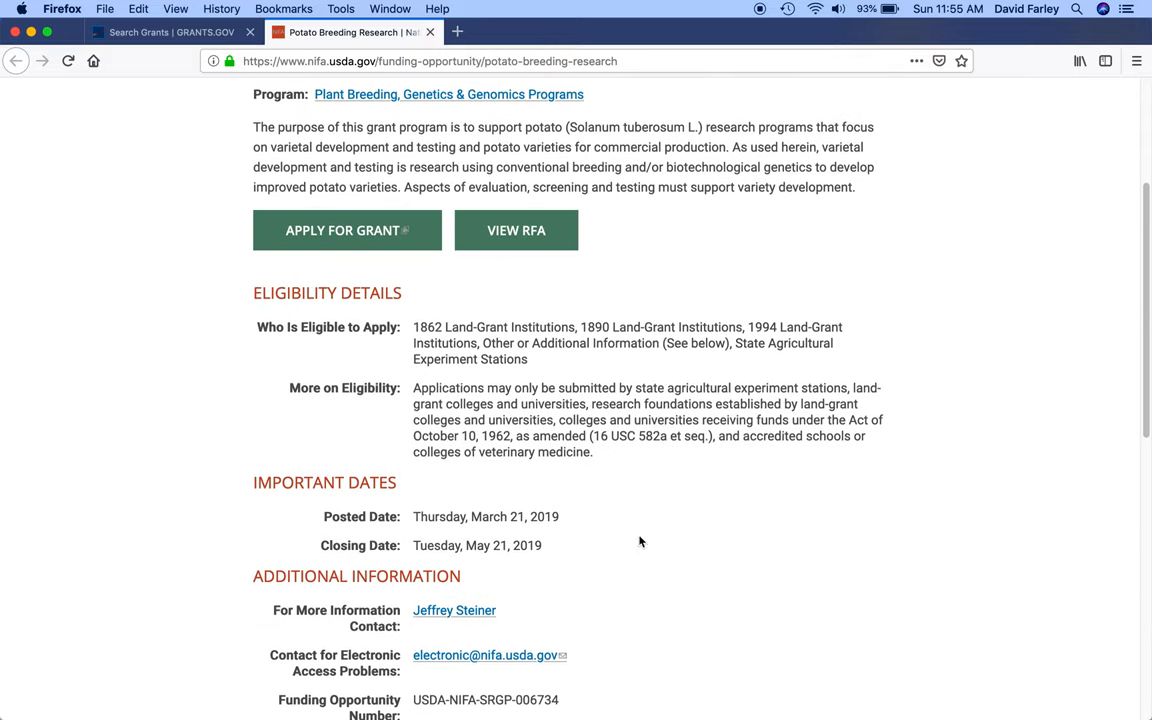
mouse_move(590, 268)
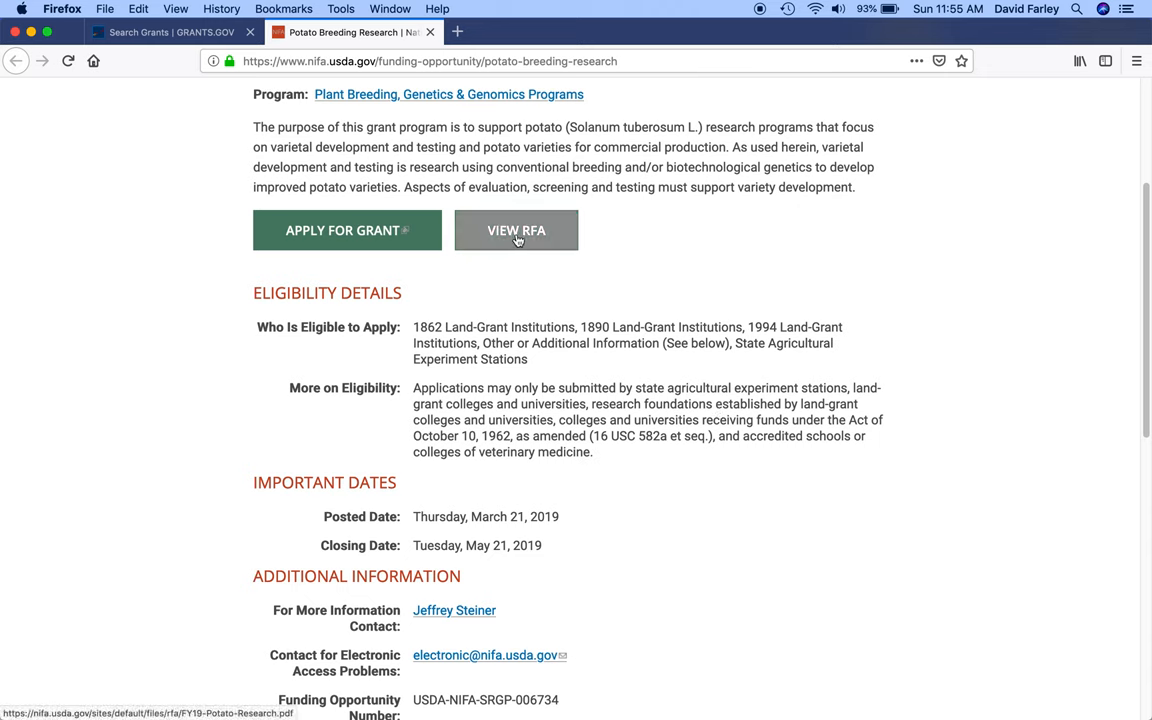
mouse_move(540, 292)
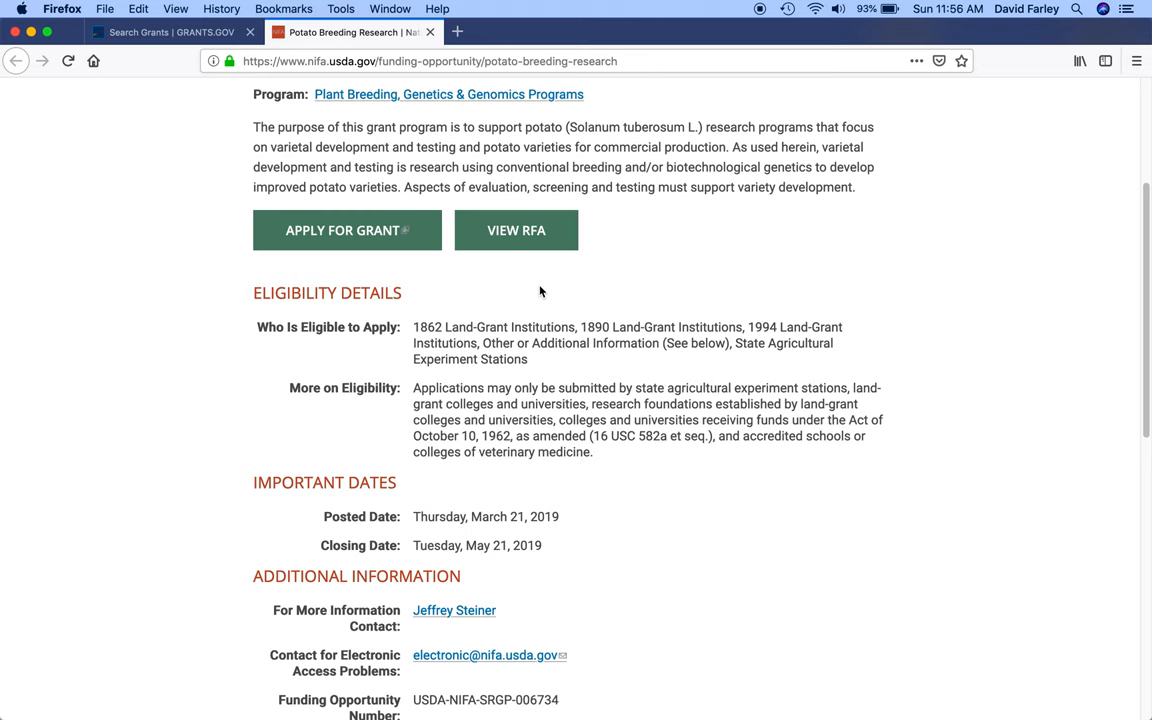
mouse_move(668, 392)
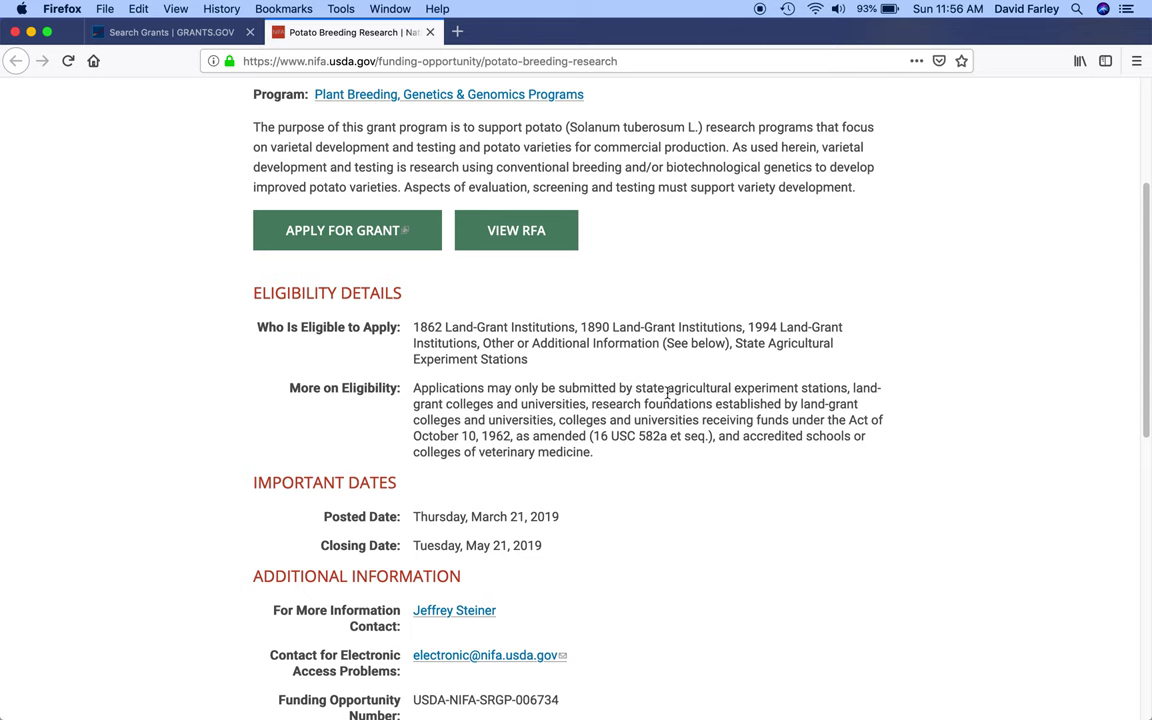
scroll(down, 3)
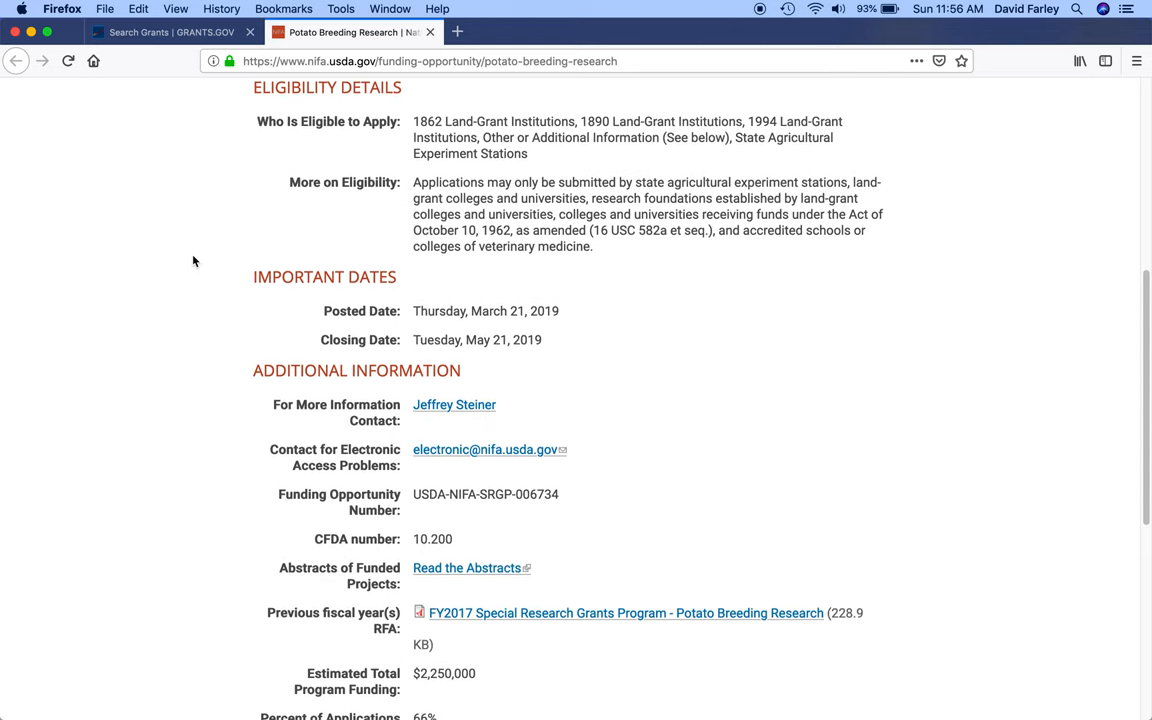
click(170, 32)
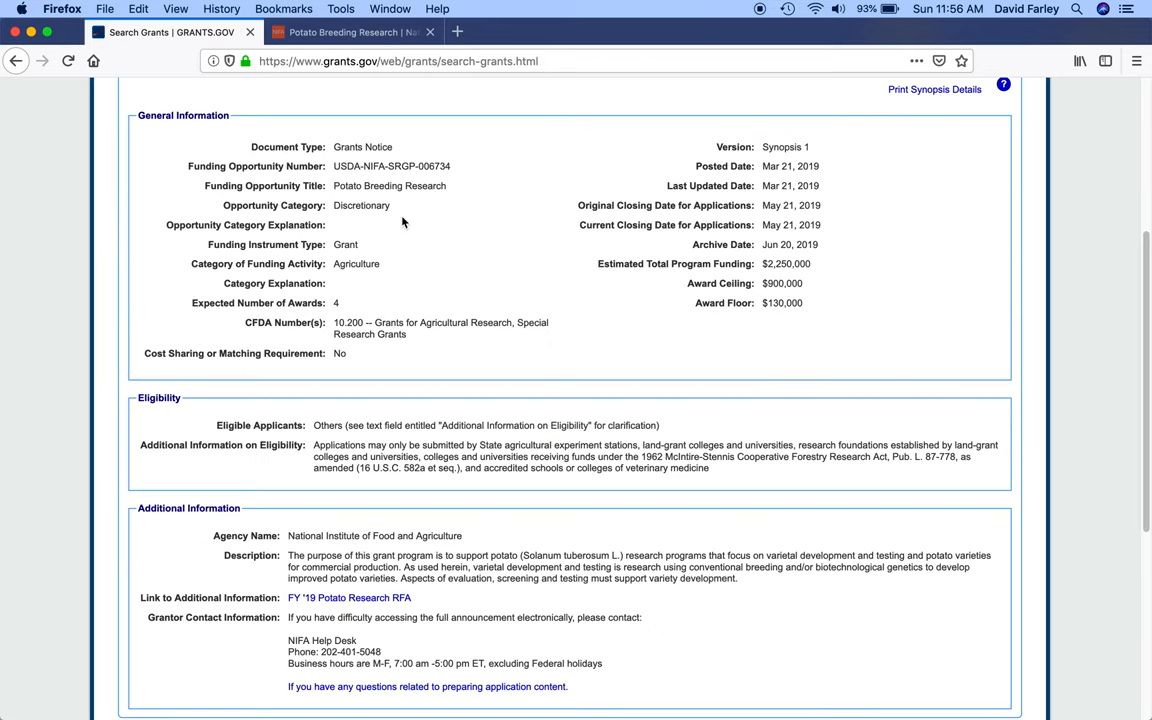
mouse_move(444, 170)
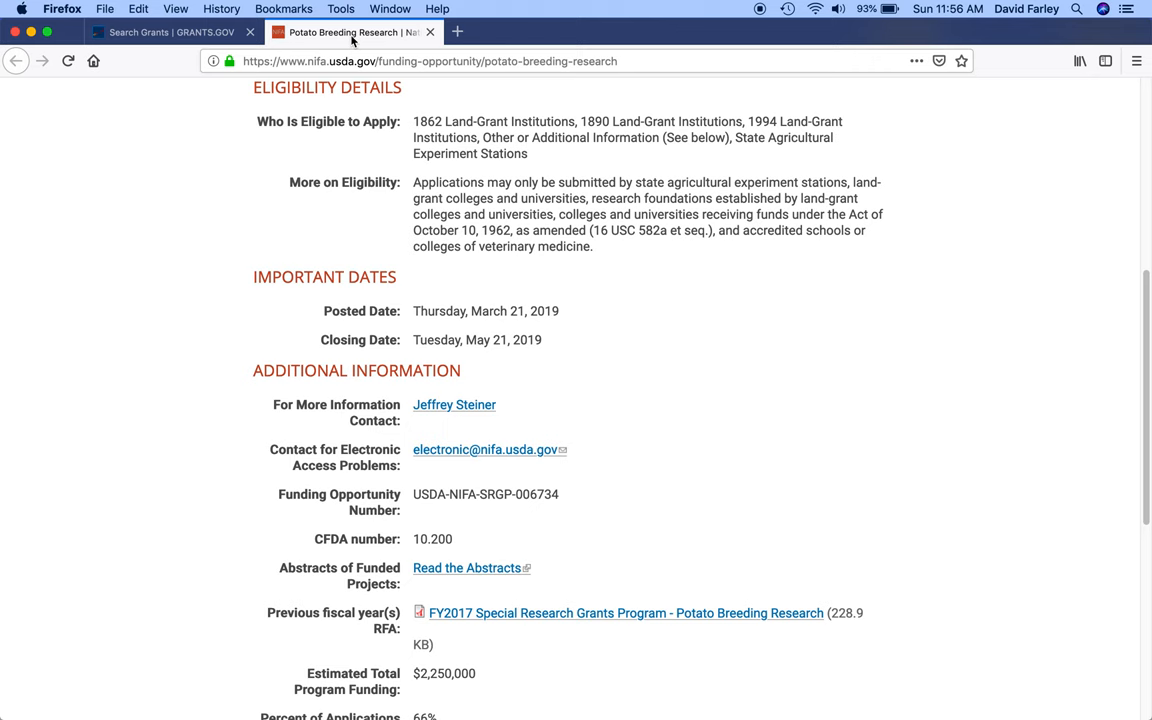
mouse_move(848, 392)
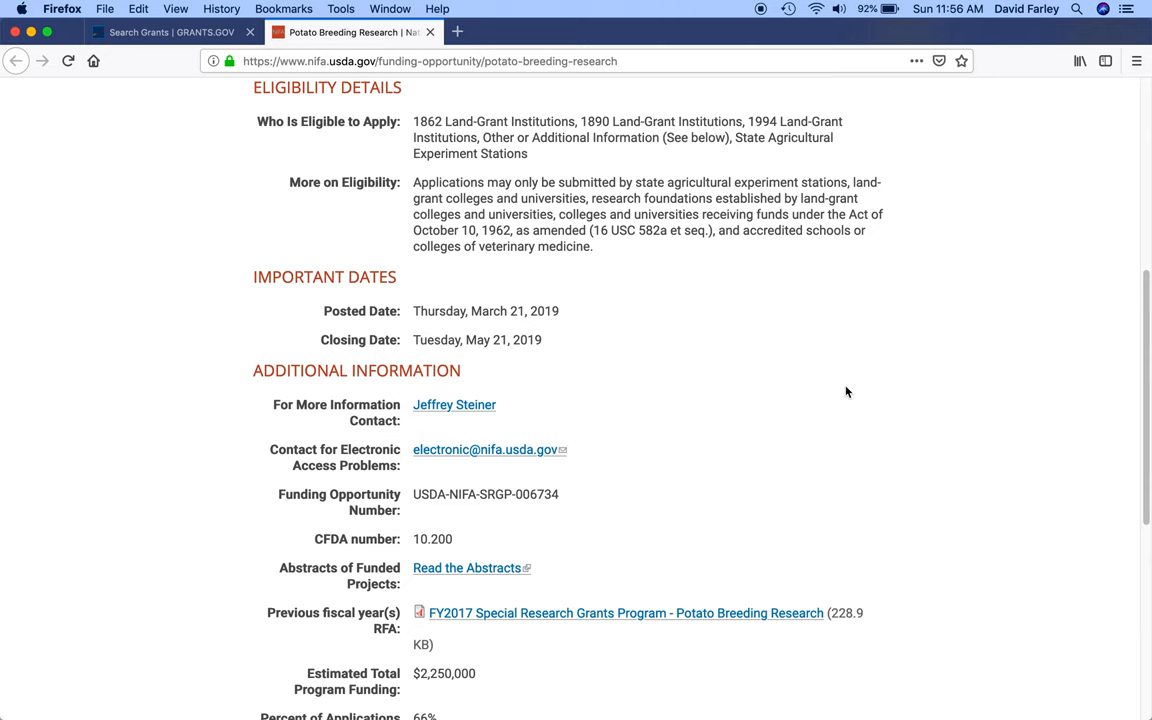
mouse_move(728, 436)
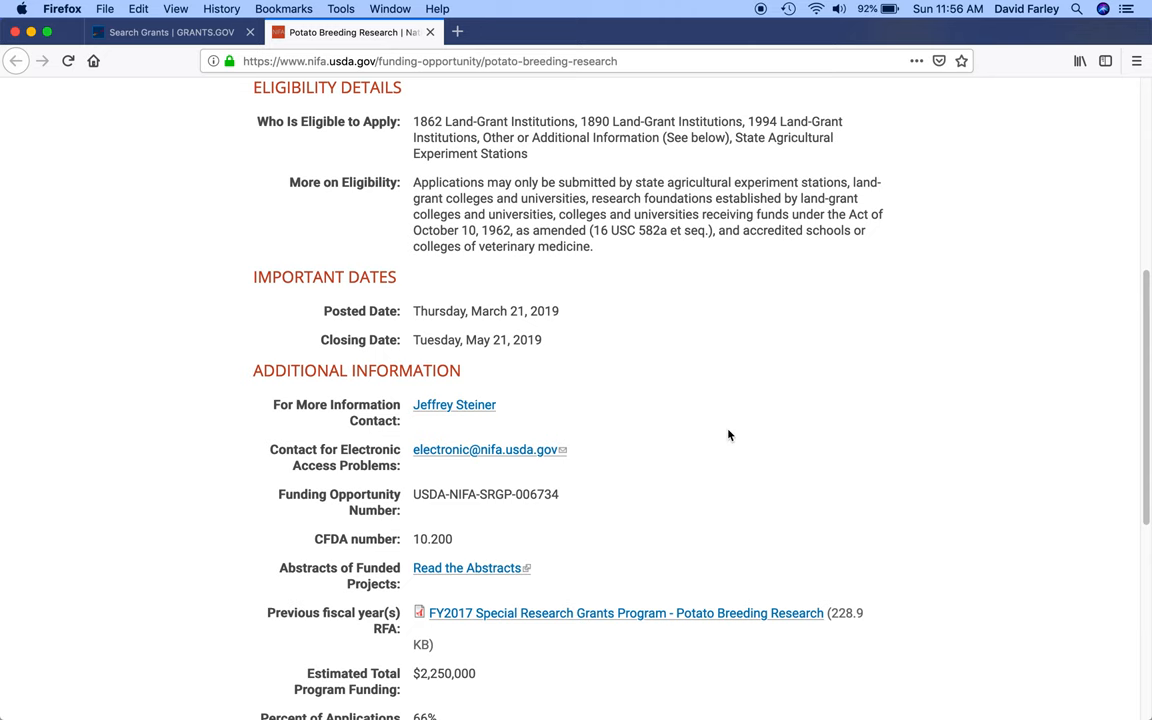
Review the page further and bring the Grants.gov opportunity synopsis back into view at the top.
scroll(up, 3)
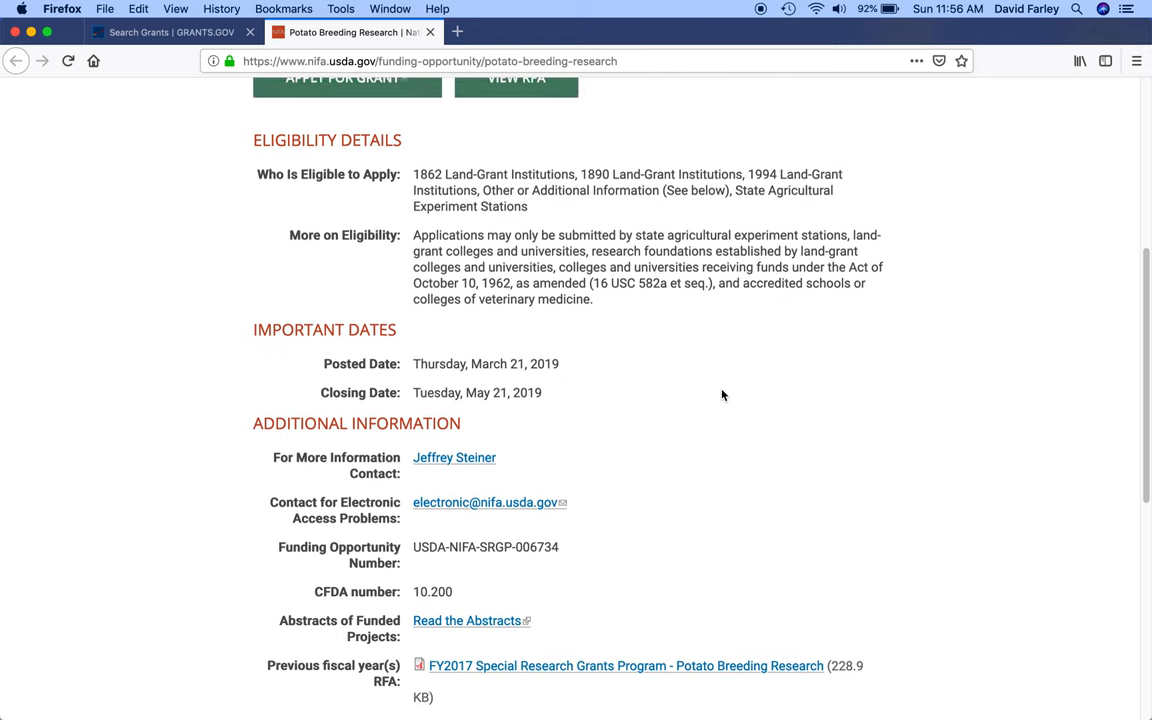
scroll(up, 3)
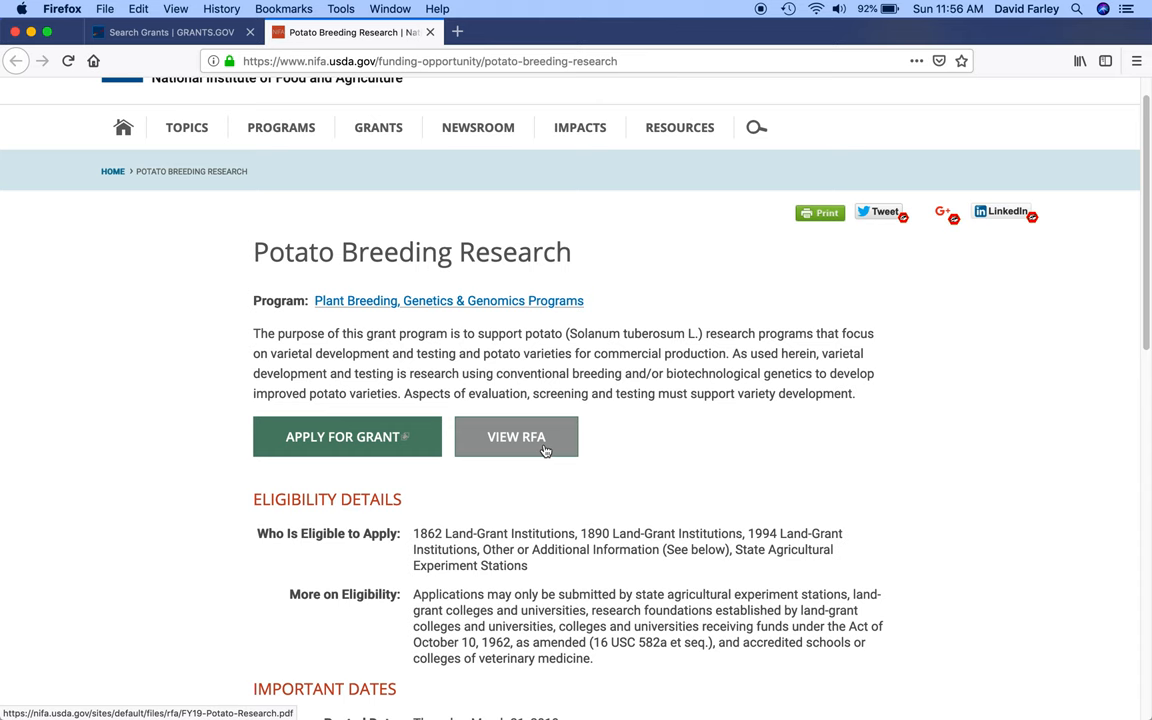
mouse_move(816, 444)
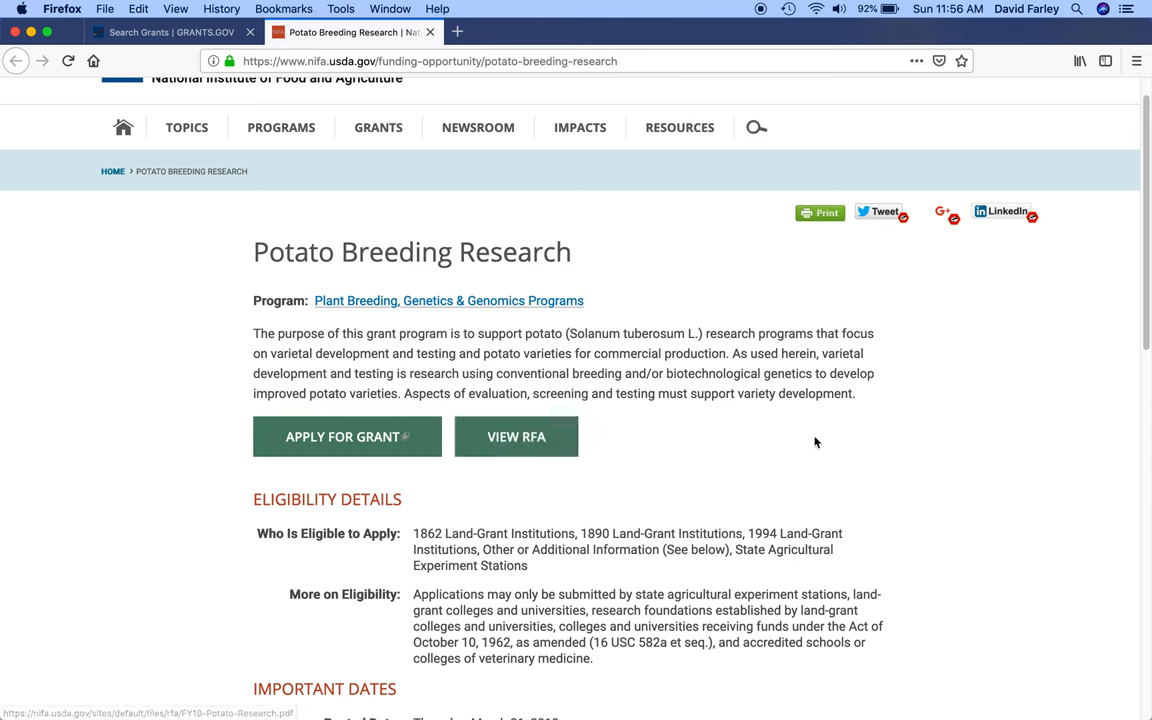
scroll(down, 3)
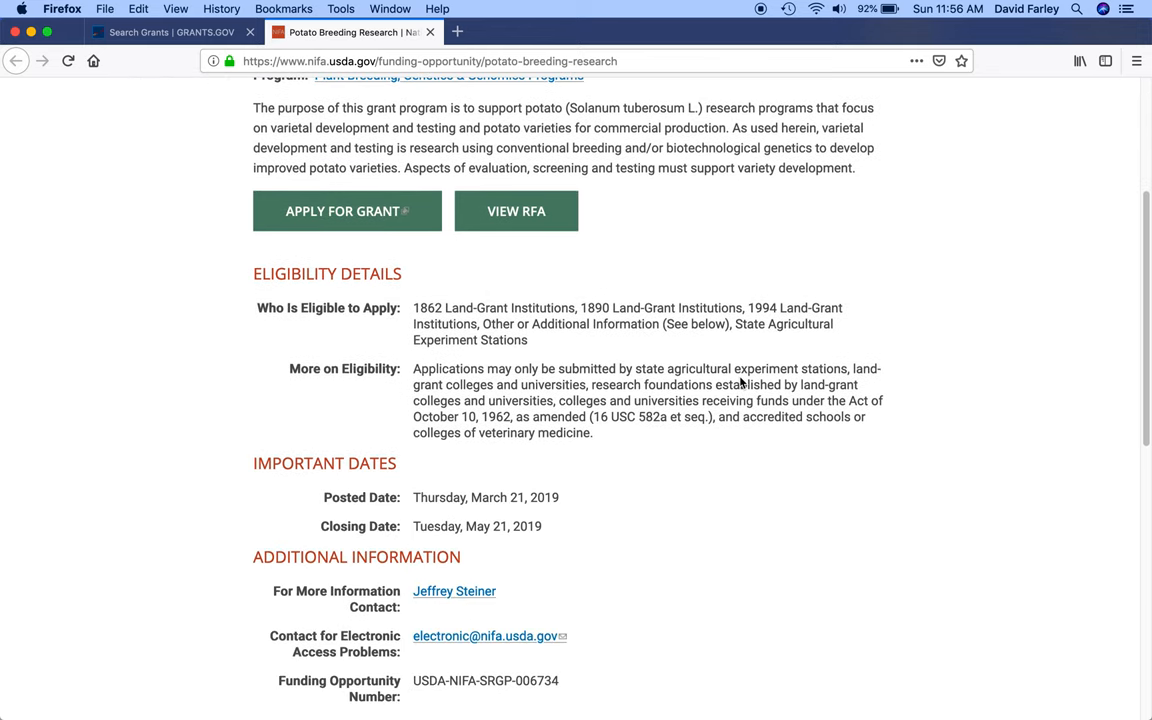
scroll(down, 3)
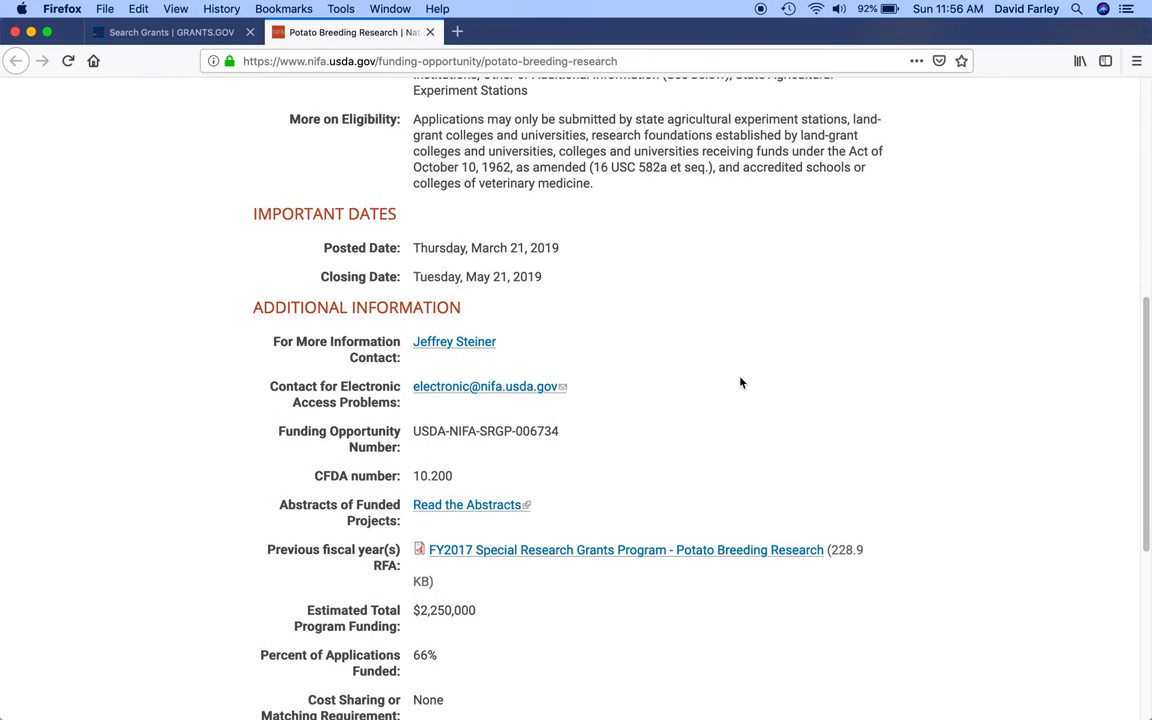
scroll(up, 3)
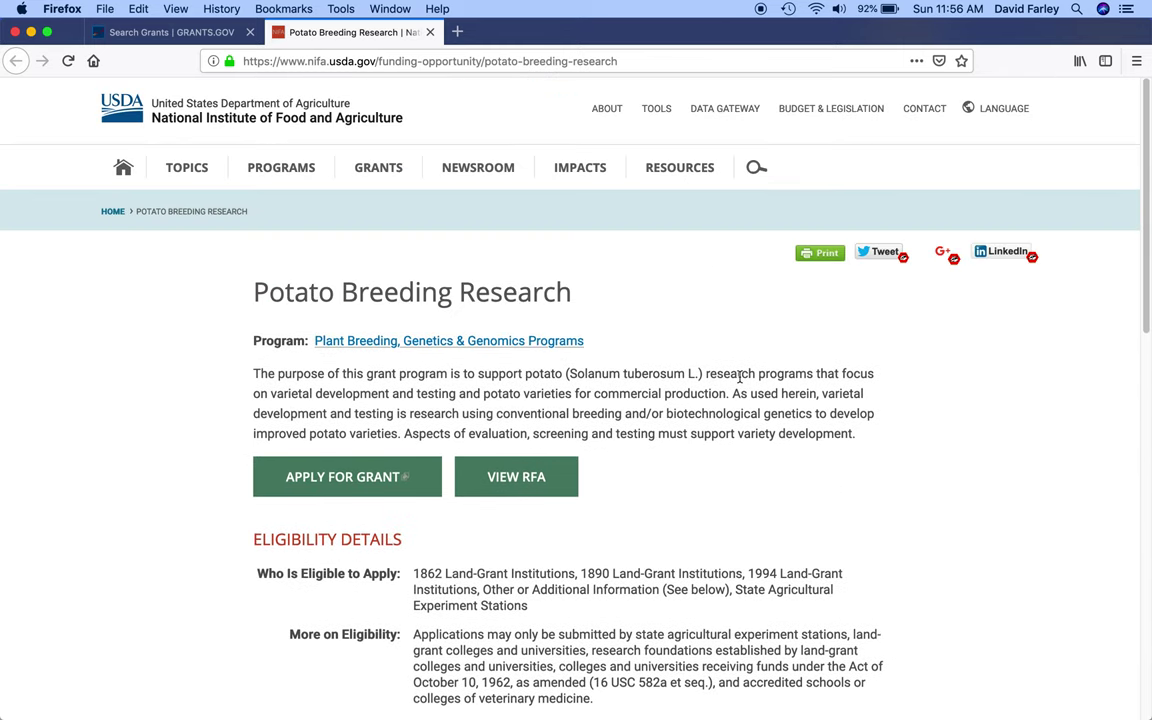
mouse_move(170, 32)
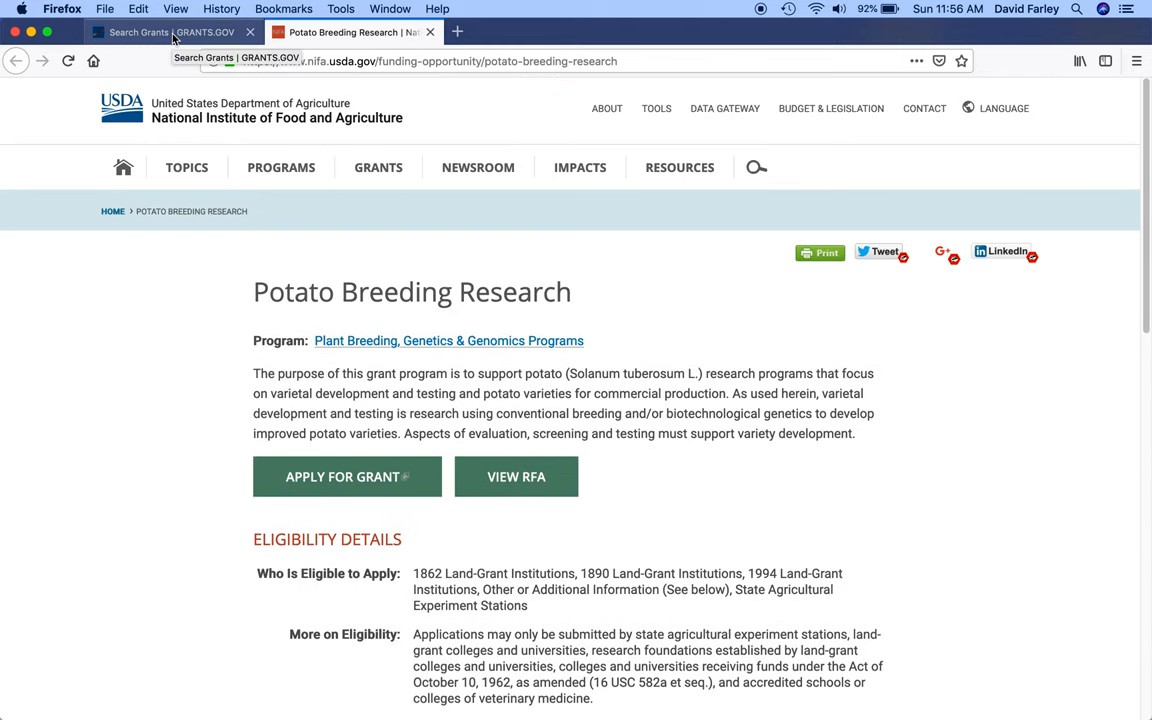
click(170, 32)
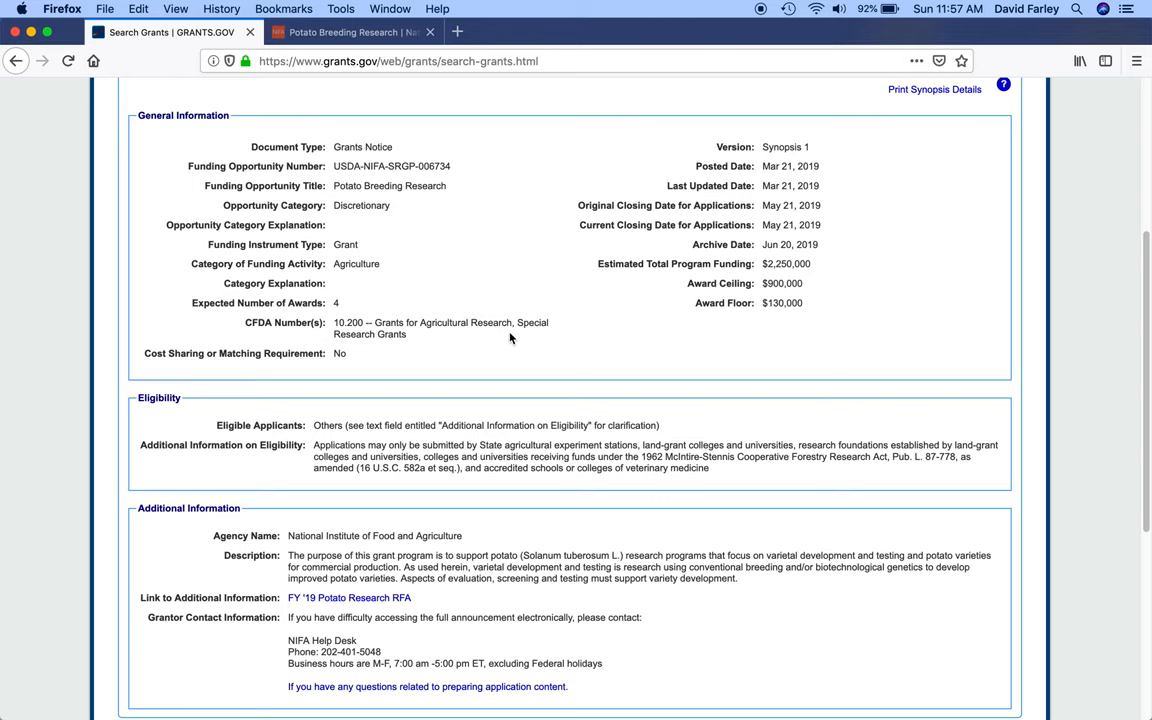
scroll(up, 3)
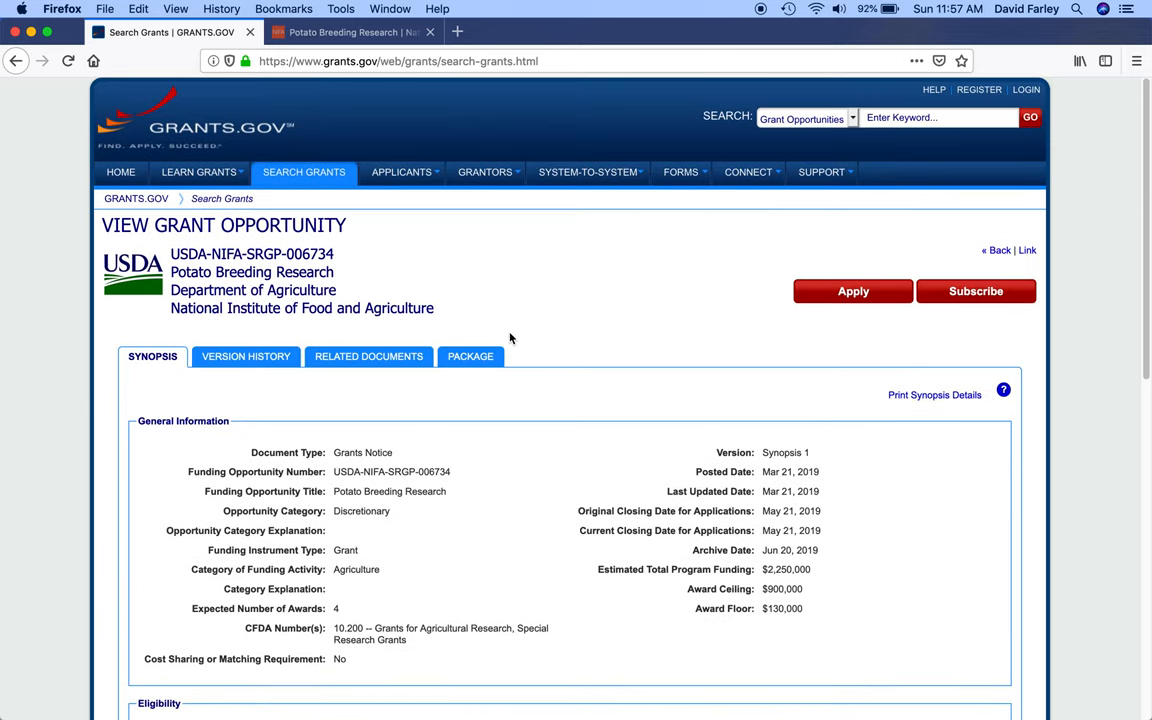
mouse_move(376, 388)
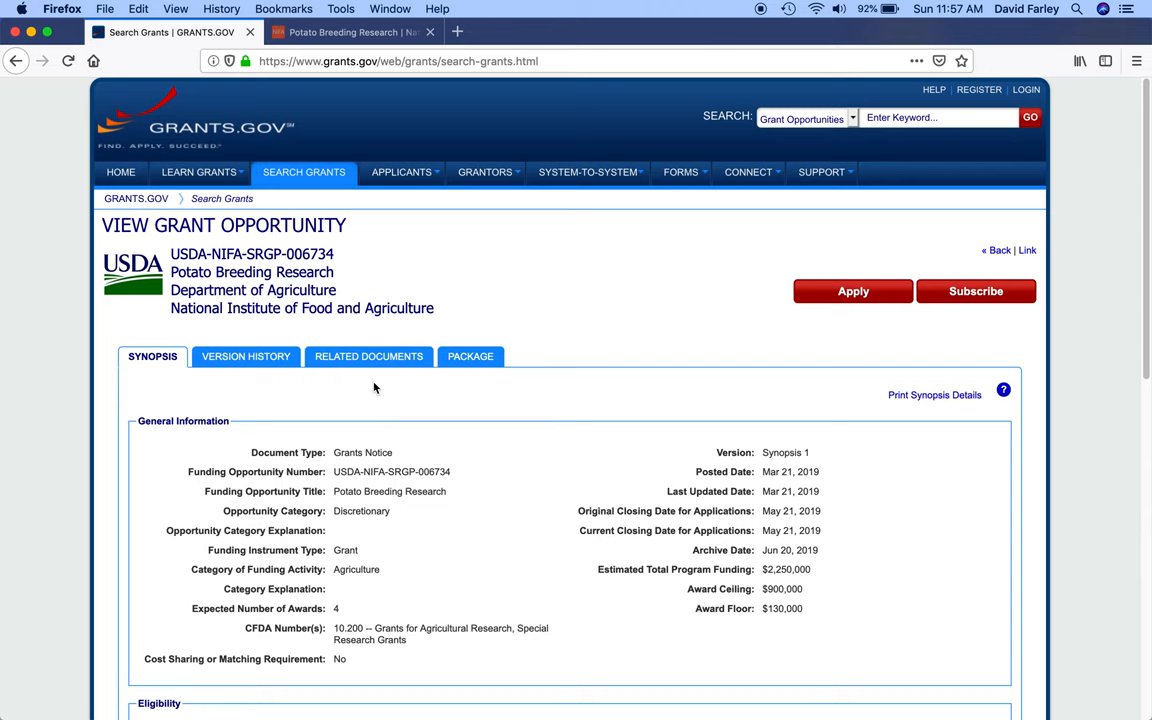
mouse_move(368, 356)
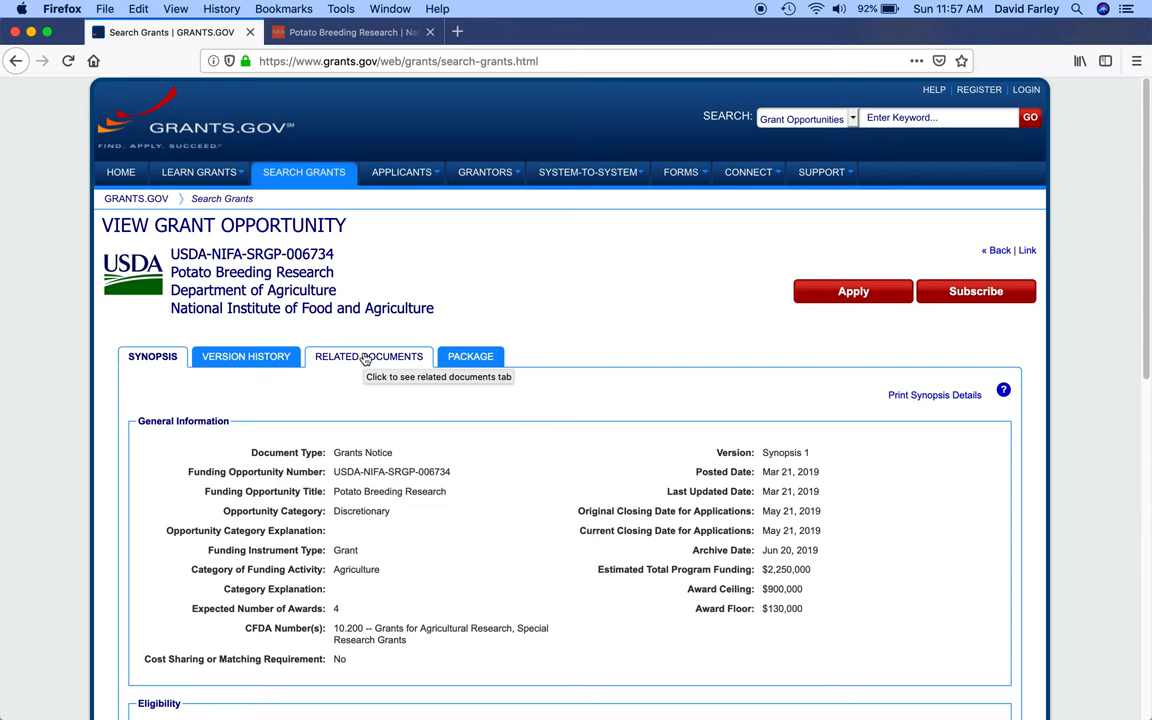
Show the opportunity's Related Documents and select the FY '19 Potato Research.pdf link.
click(368, 356)
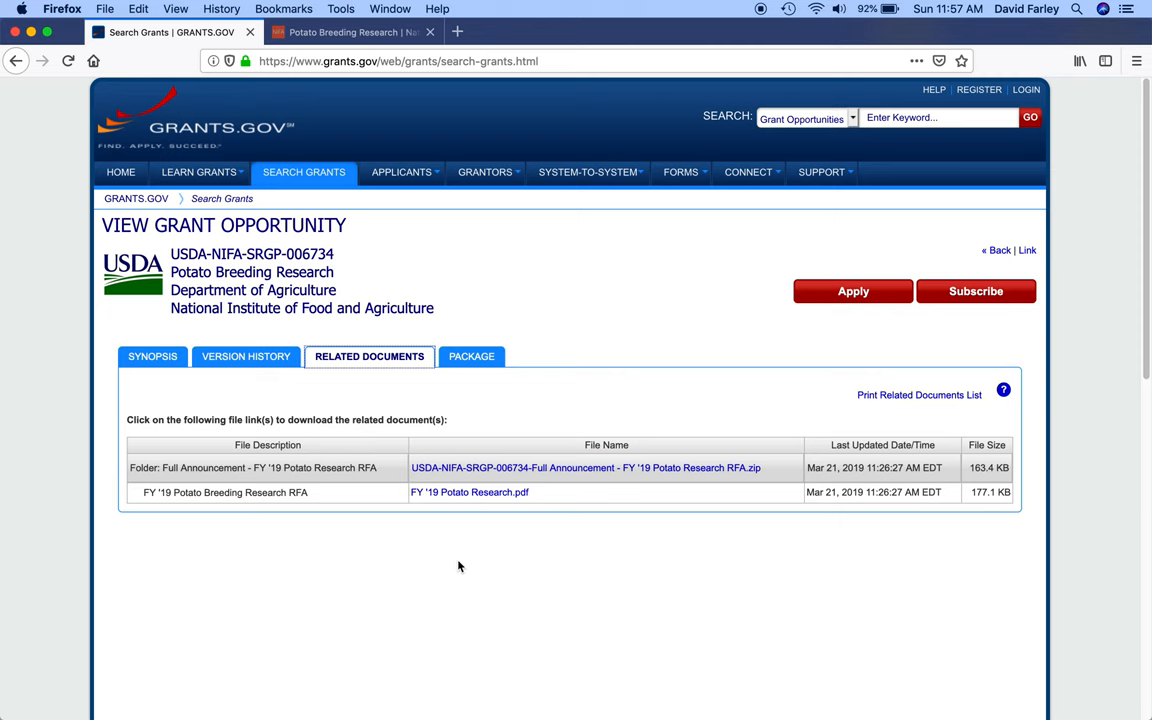
mouse_move(468, 492)
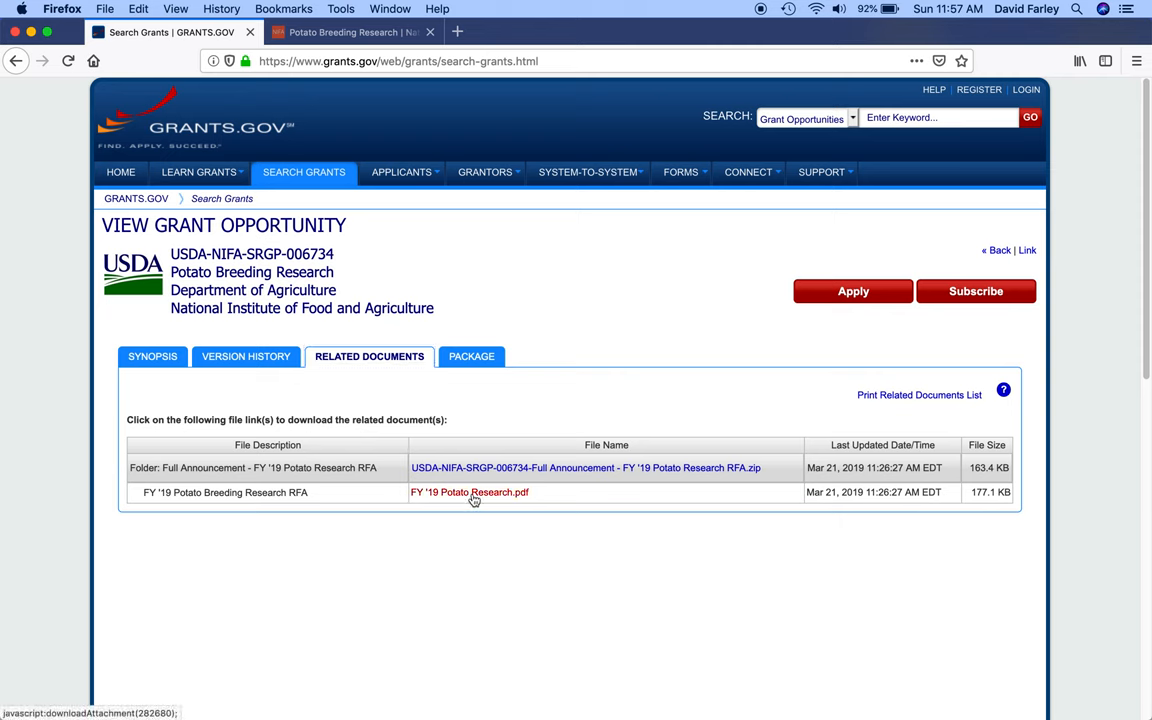
click(468, 492)
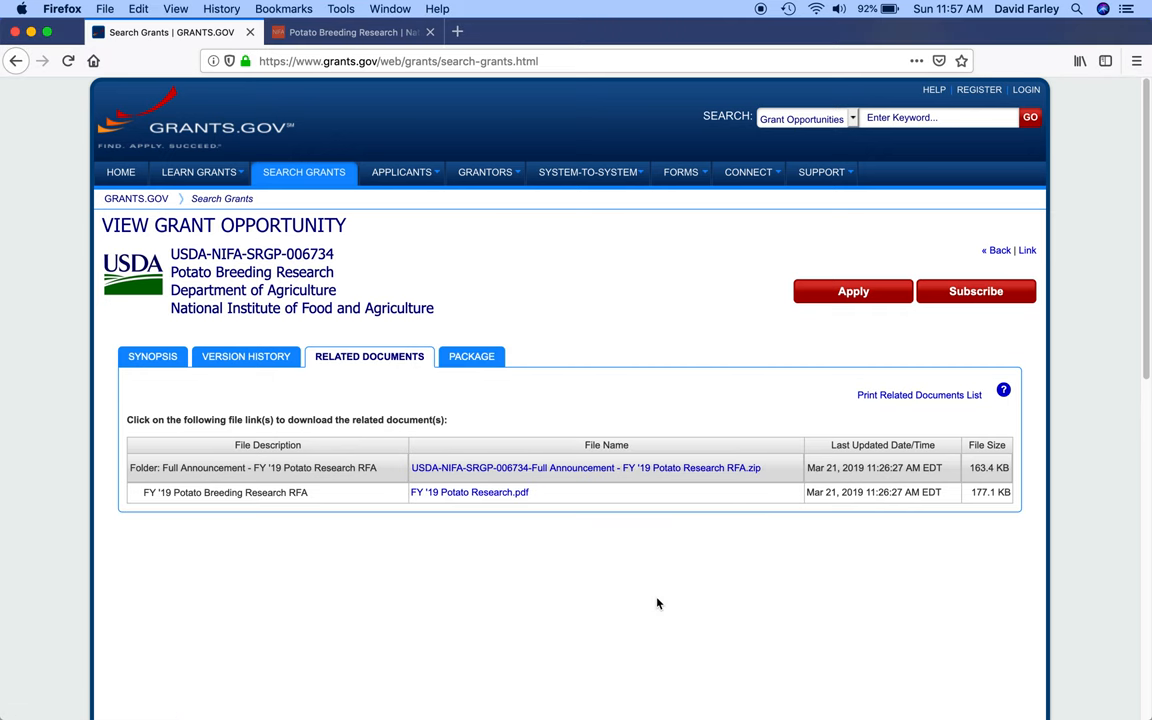
mouse_move(386, 480)
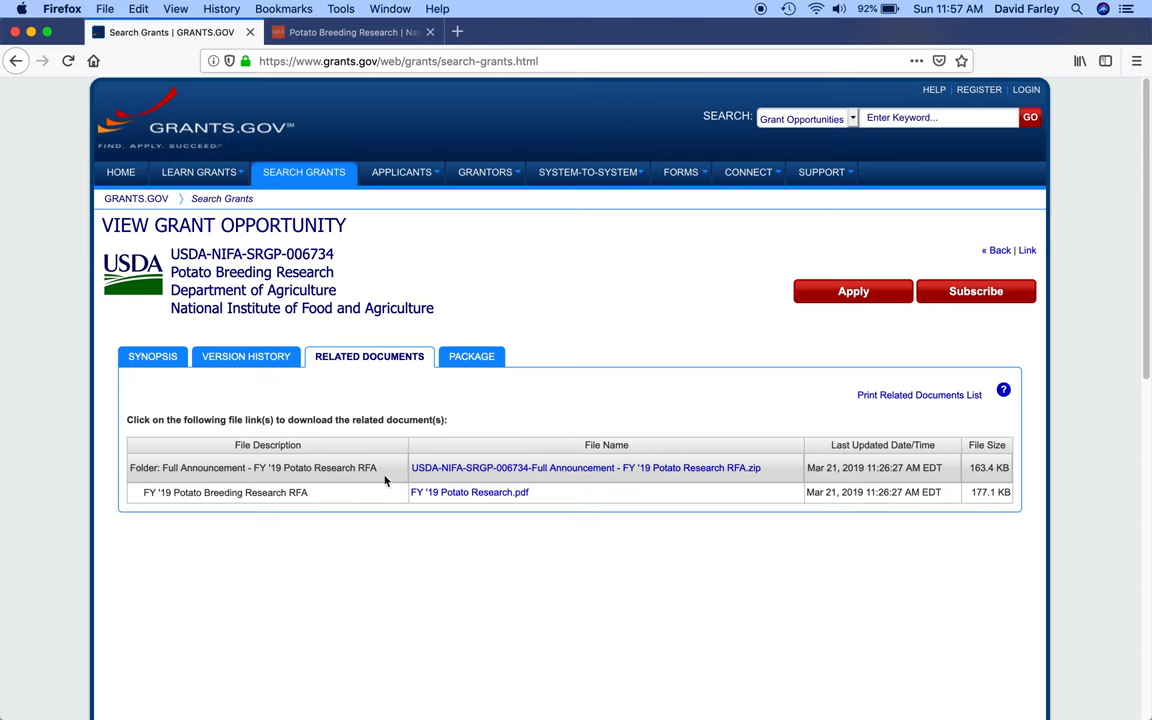
mouse_move(508, 516)
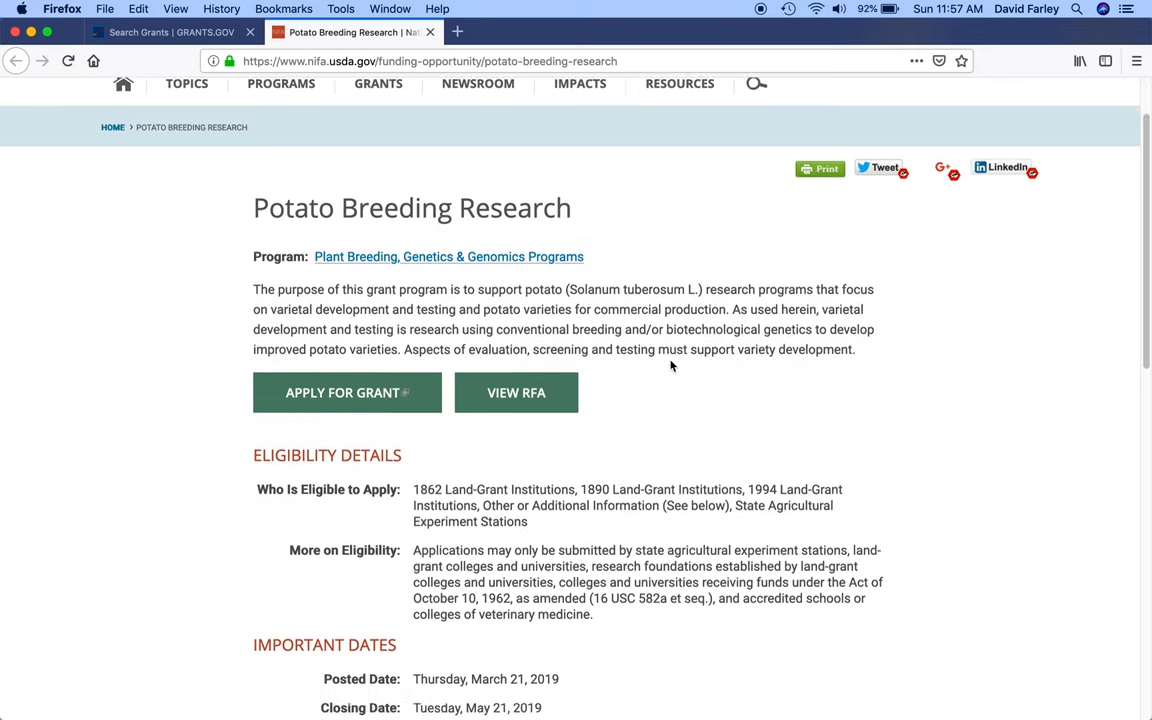
Leave the USDA NIFA page and return to the Grants.gov Related Documents list.
scroll(up, 3)
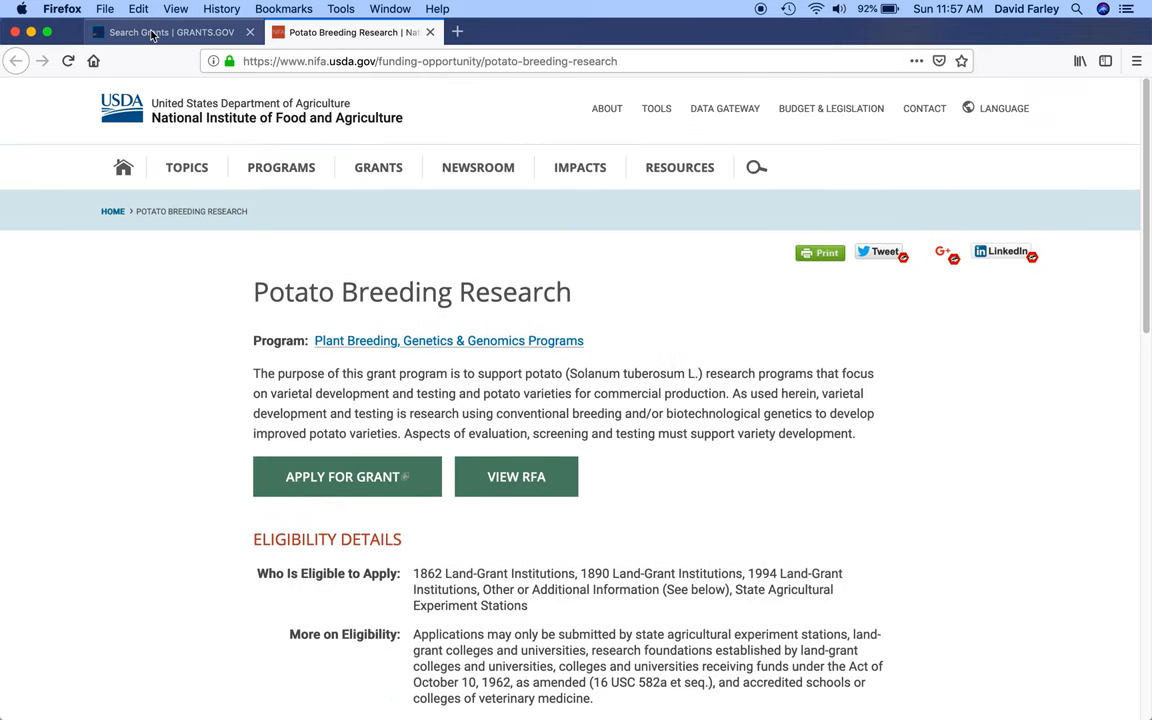
click(170, 32)
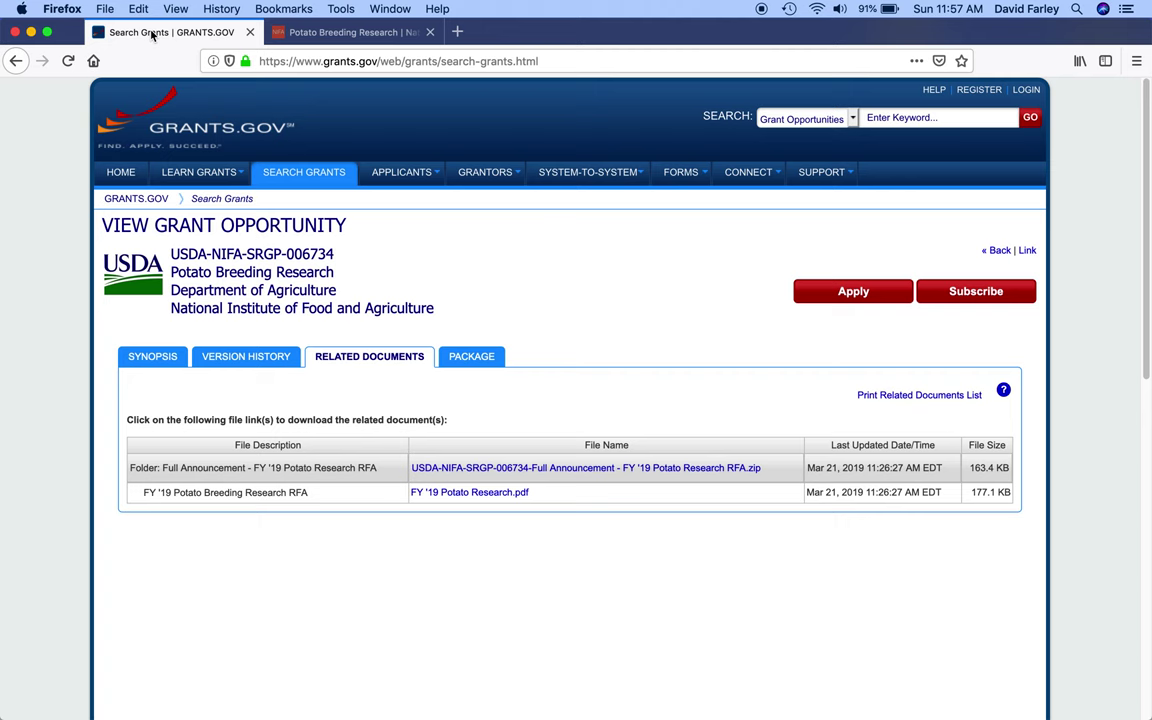
mouse_move(176, 8)
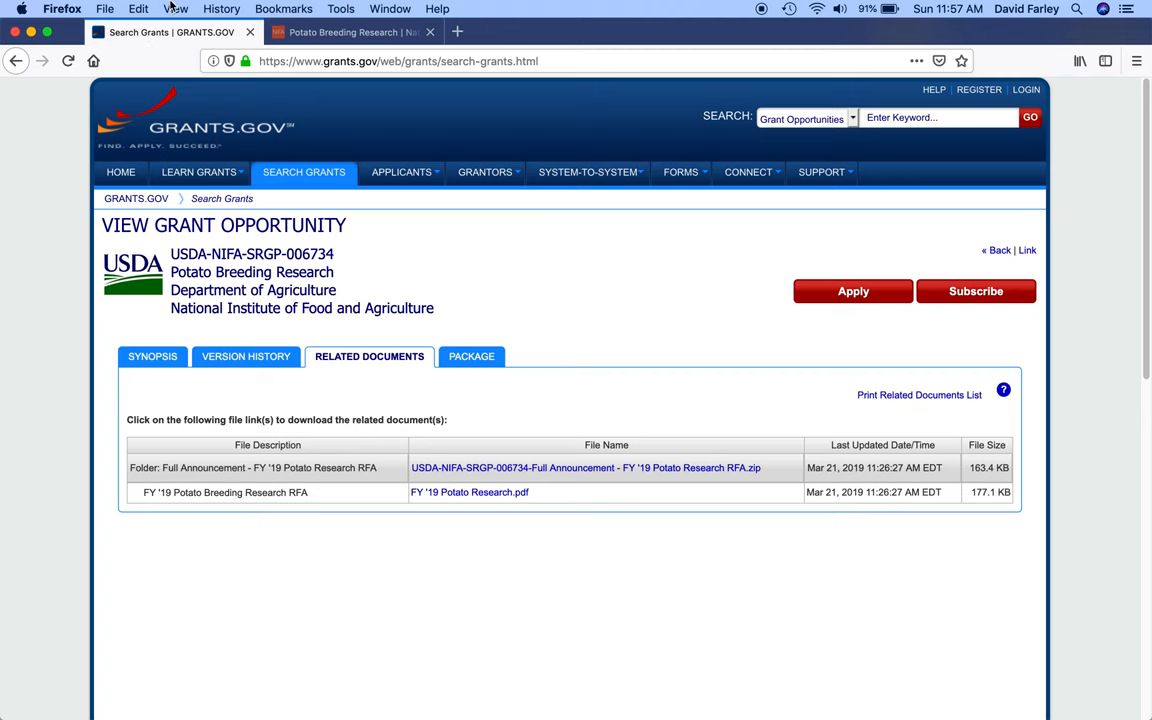